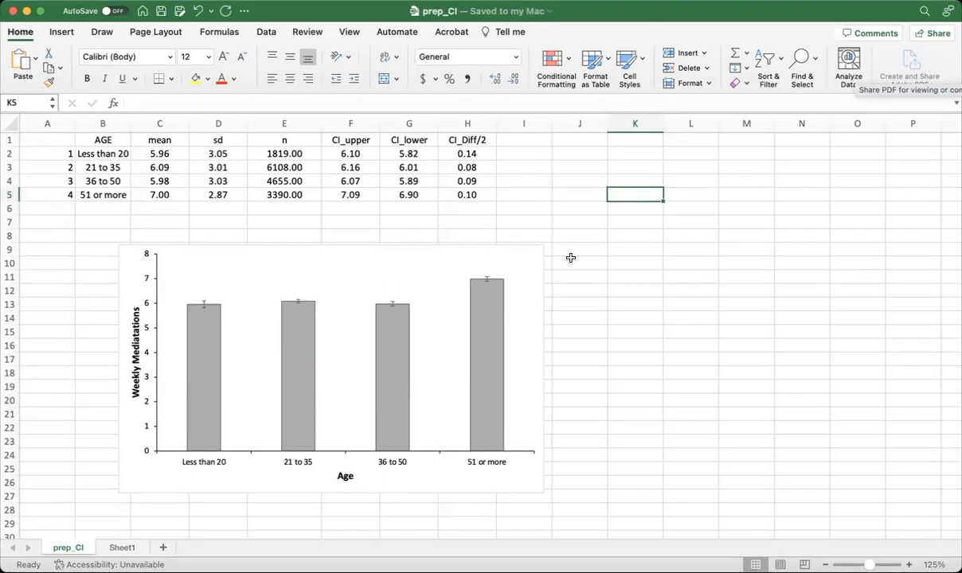
mouse_move(608, 165)
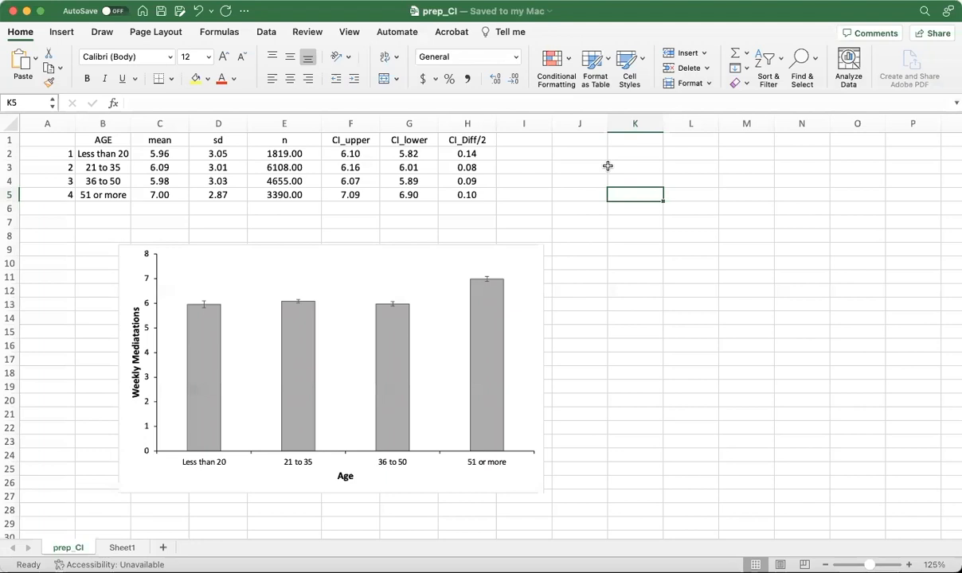
mouse_move(199, 298)
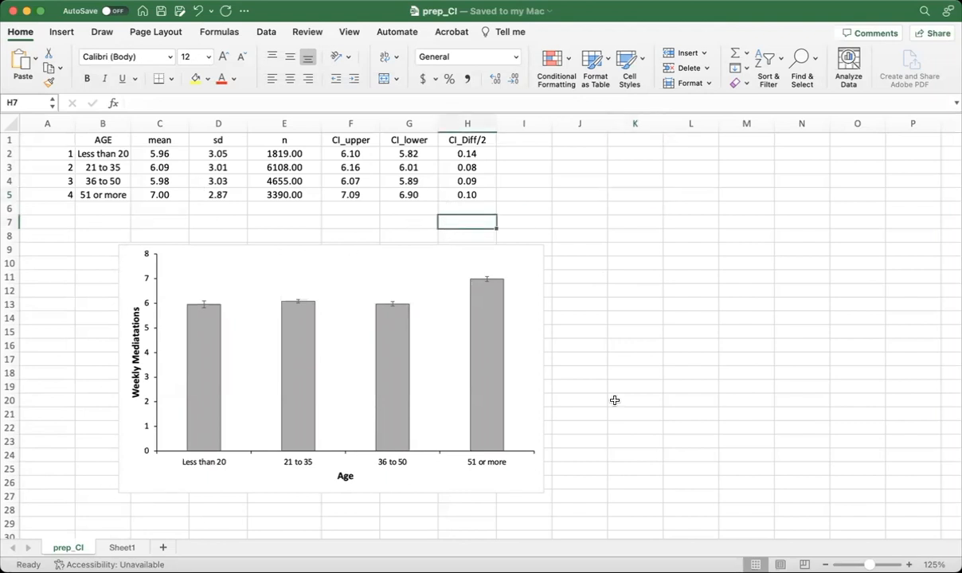
mouse_move(164, 456)
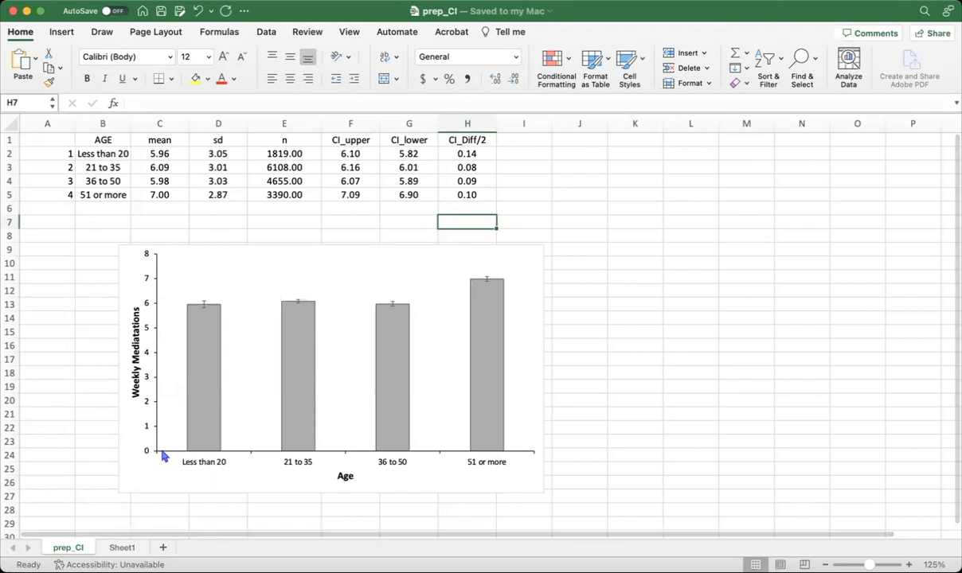
mouse_move(134, 416)
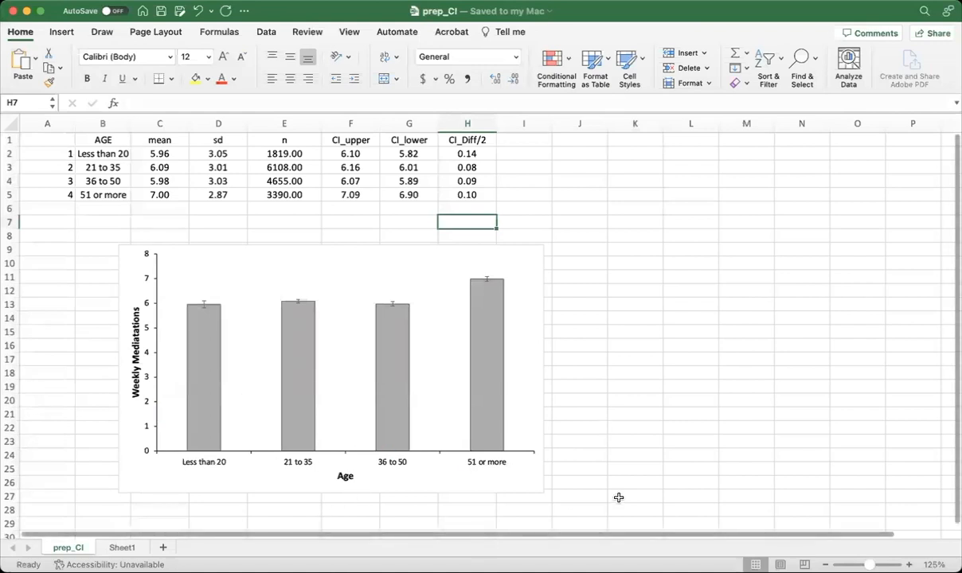
mouse_move(558, 487)
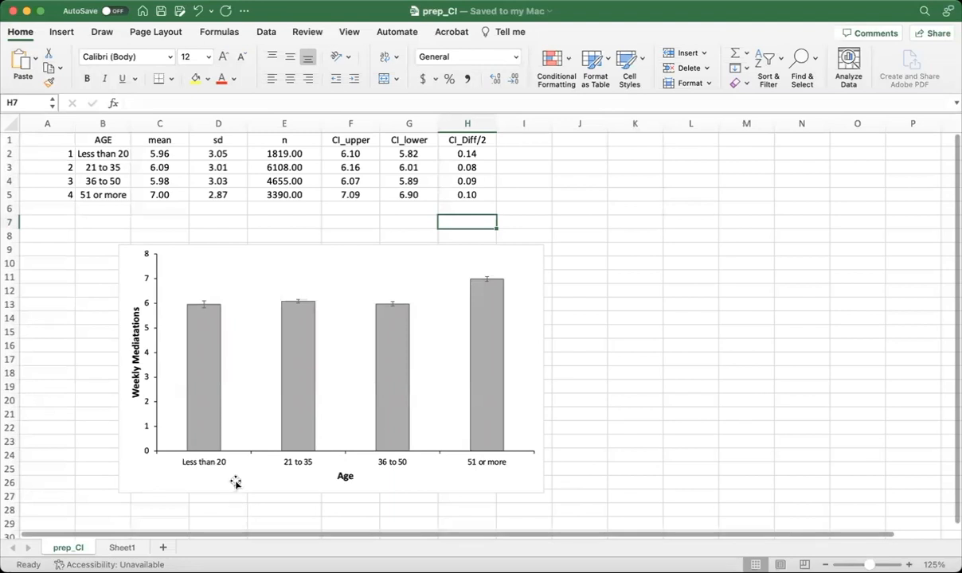
mouse_move(256, 153)
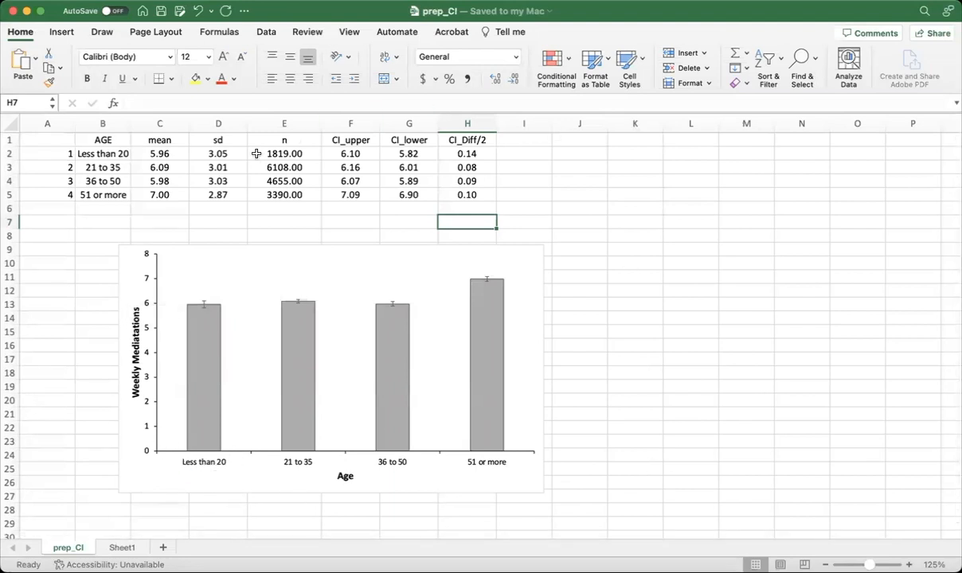
mouse_move(225, 522)
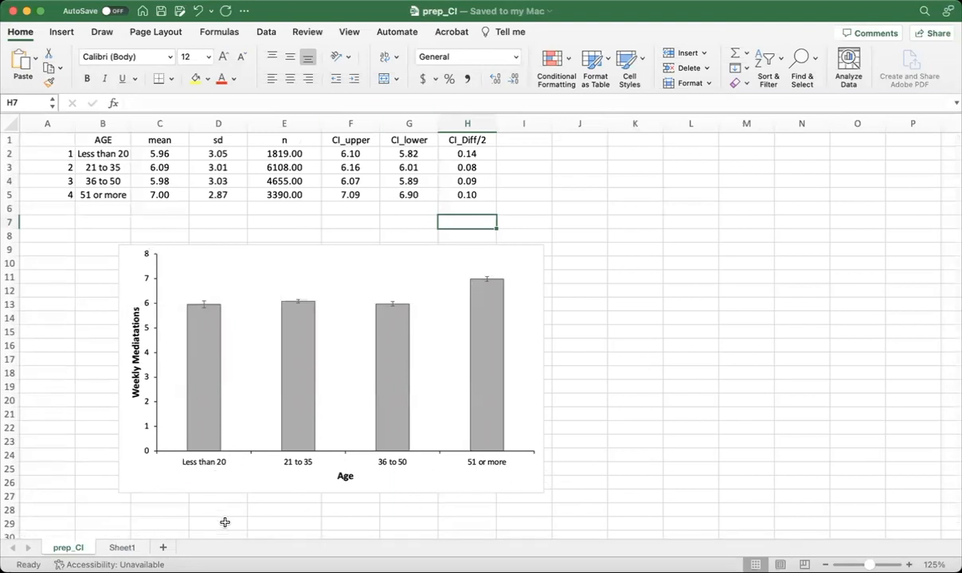
mouse_move(211, 478)
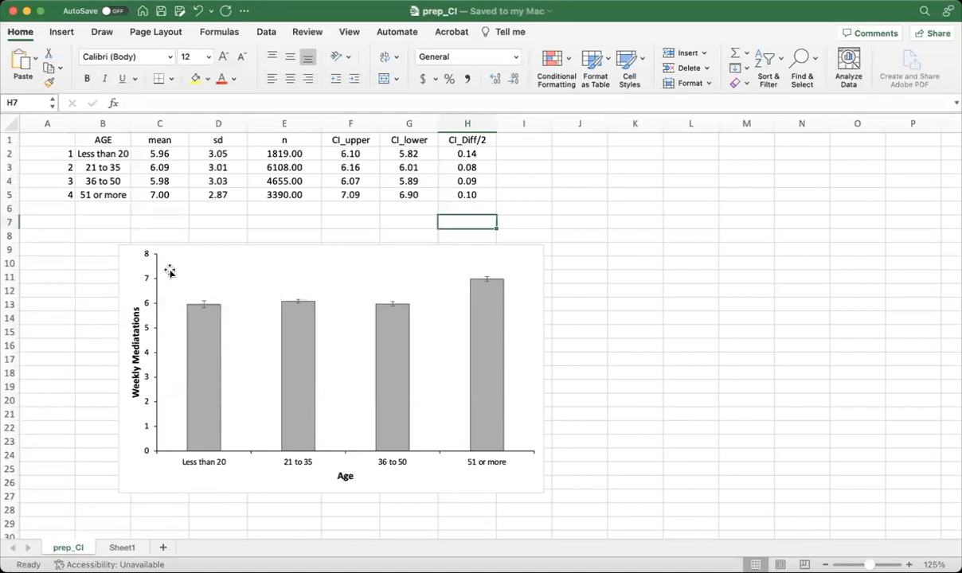
mouse_move(76, 310)
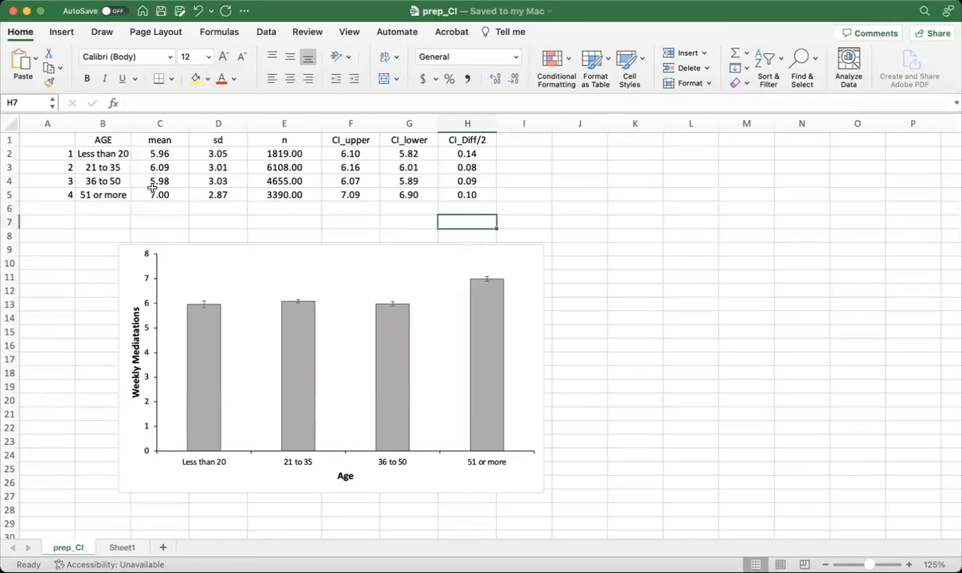
mouse_move(149, 203)
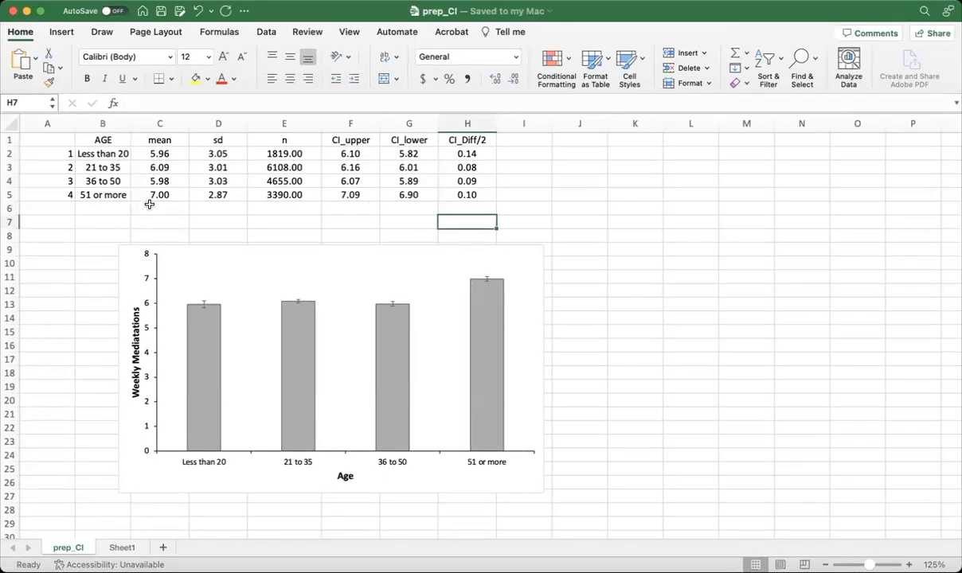
mouse_move(97, 407)
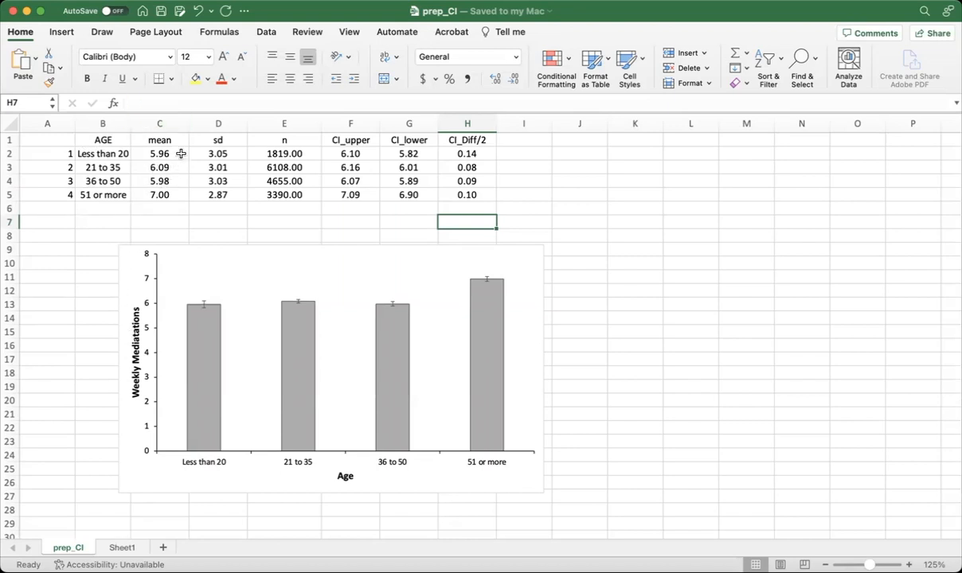
mouse_move(123, 153)
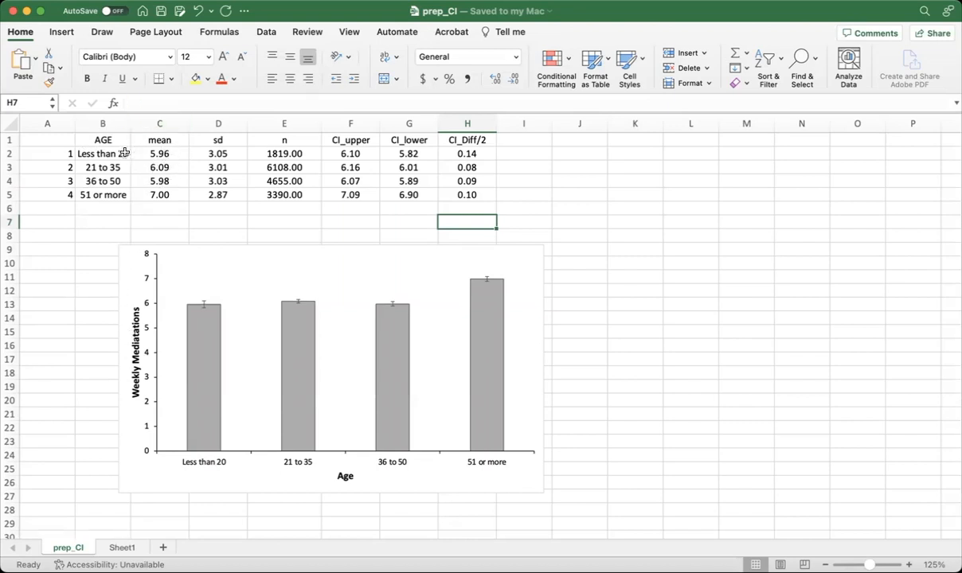
- Inspect the unrounded mean in C2, then go to the Sheet1 worksheet
left_click(159, 153)
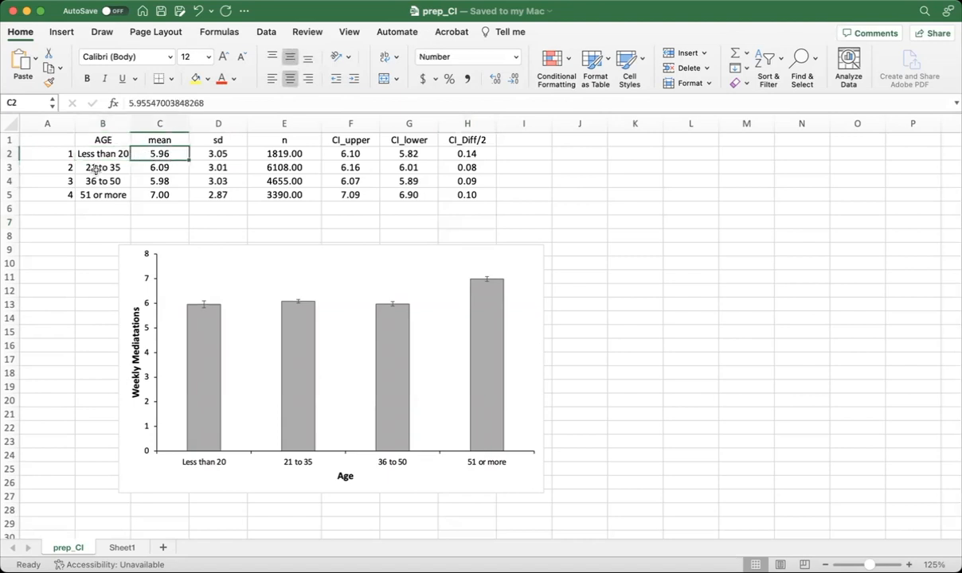
left_click(47, 249)
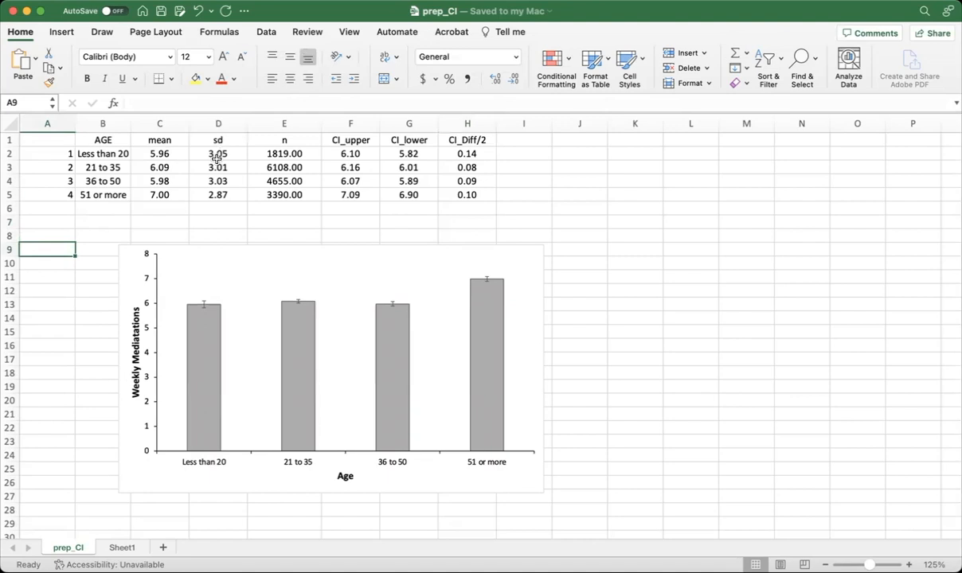
mouse_move(350, 143)
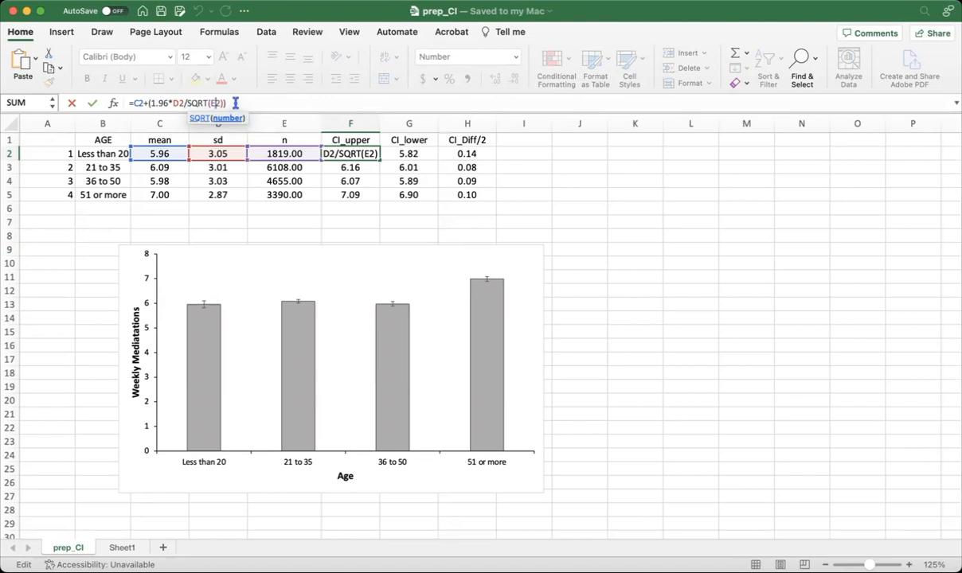
mouse_move(239, 103)
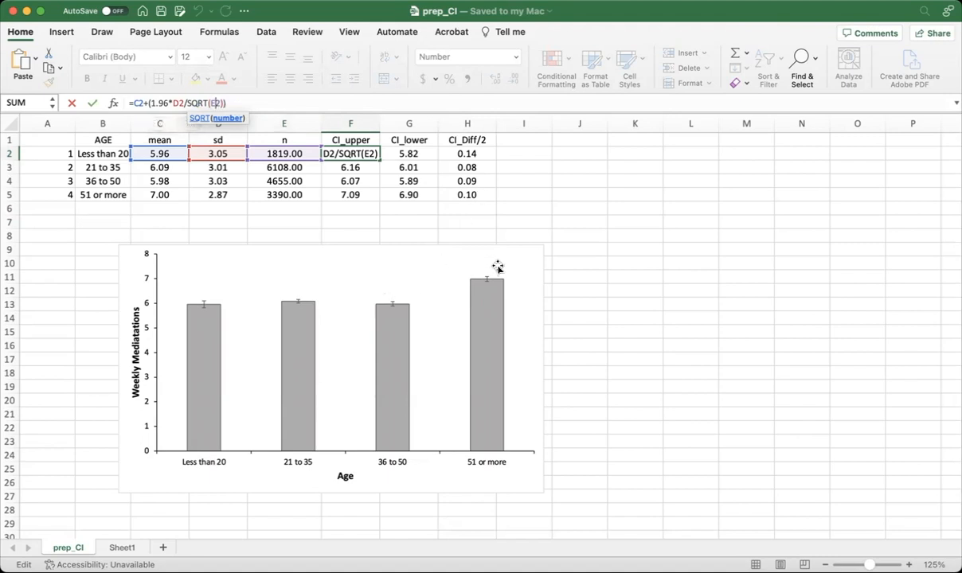
mouse_move(552, 238)
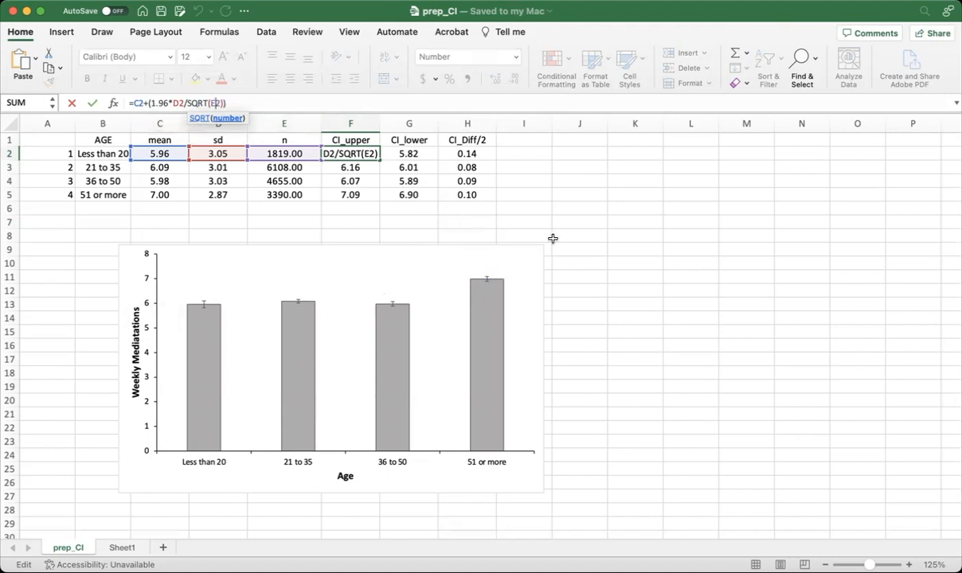
left_click(579, 194)
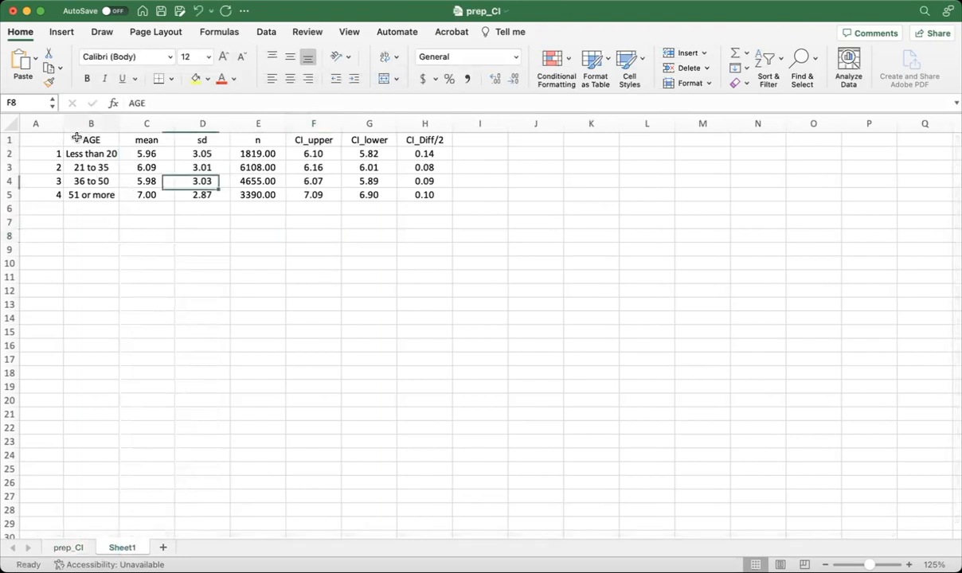
- Insert a column chart from the AGE and mean cells B1:C5
left_click_drag(90, 139, 146, 194)
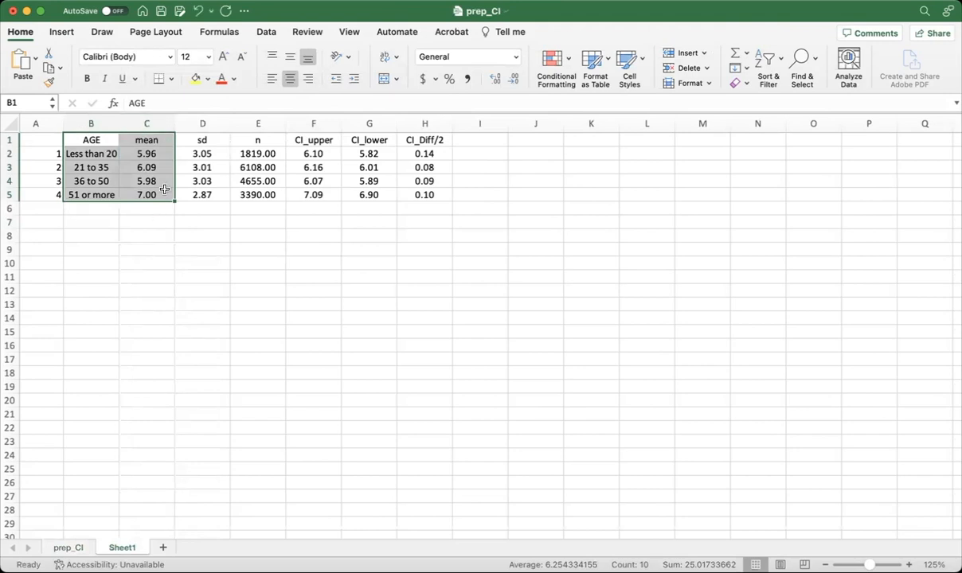
right_click(163, 192)
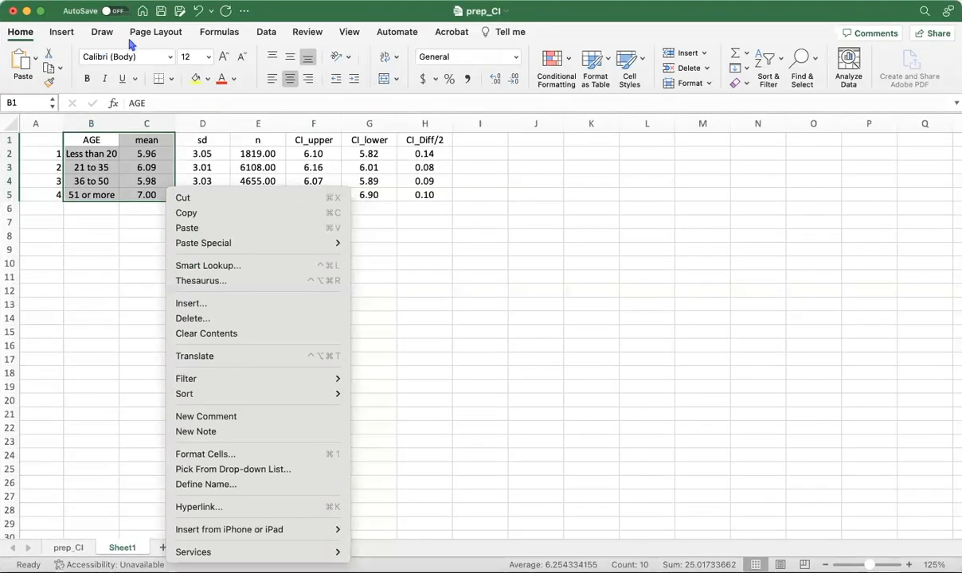
left_click(61, 32)
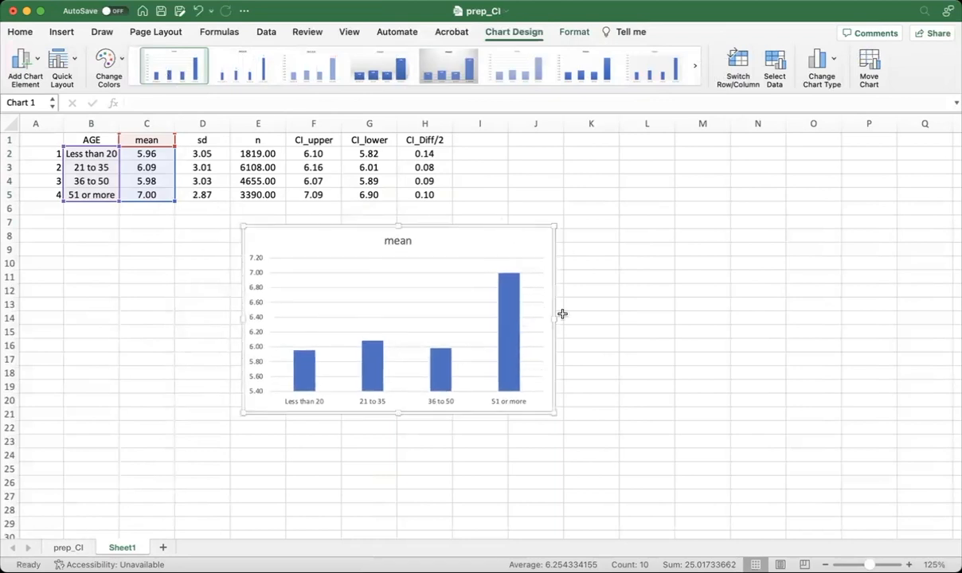
- Widen the chart and remove its 'mean' title and horizontal gridlines
left_click_drag(557, 414, 605, 430)
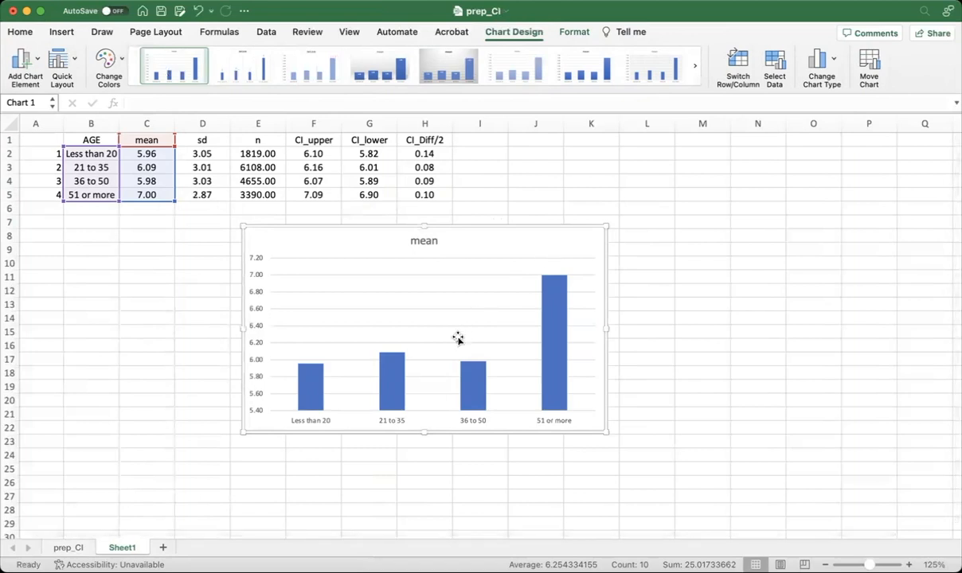
left_click(424, 240)
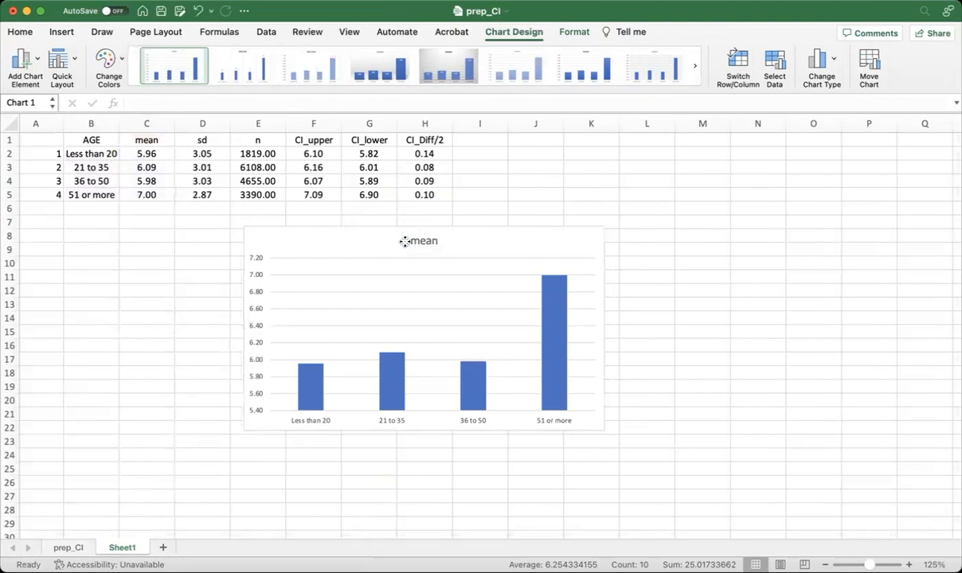
left_click(418, 241)
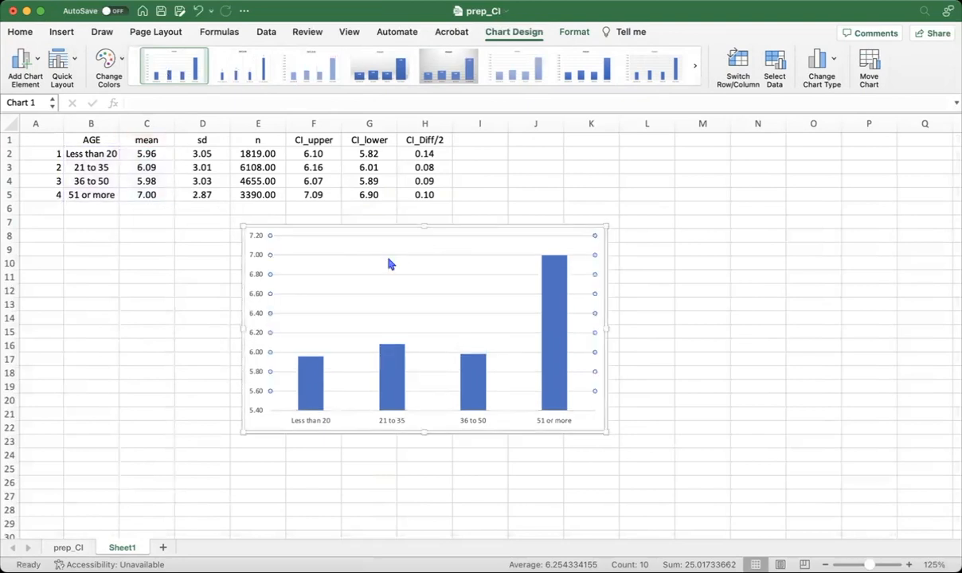
mouse_move(369, 239)
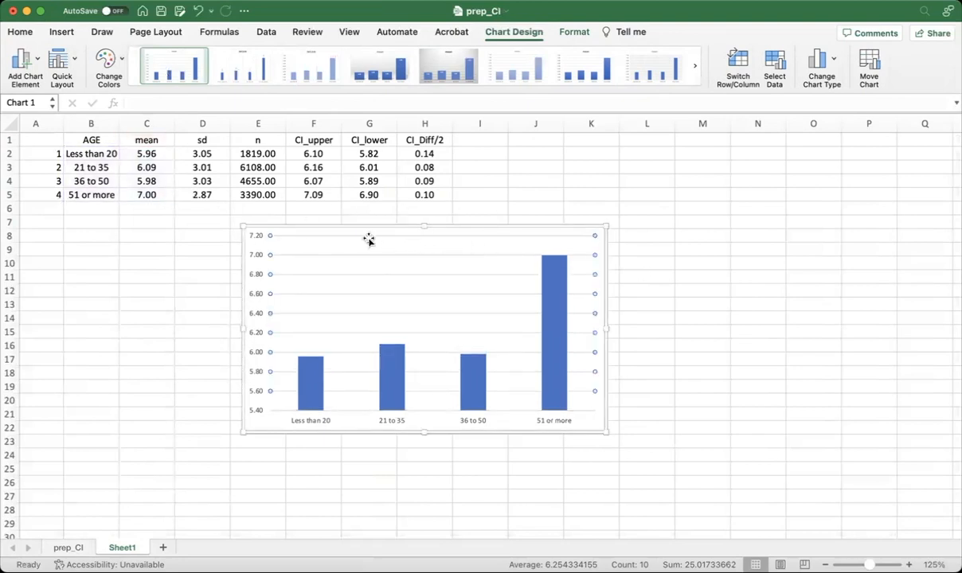
mouse_move(312, 279)
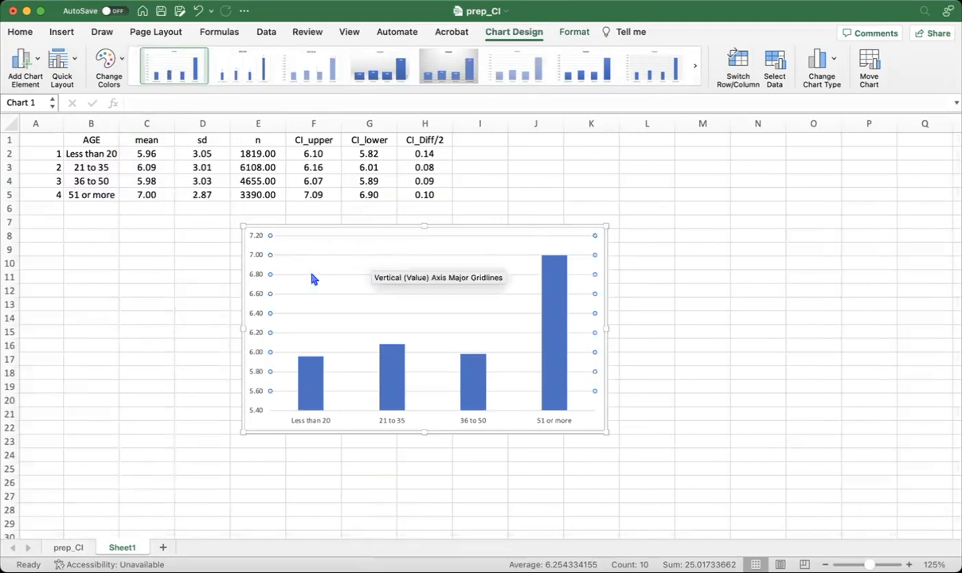
mouse_move(388, 245)
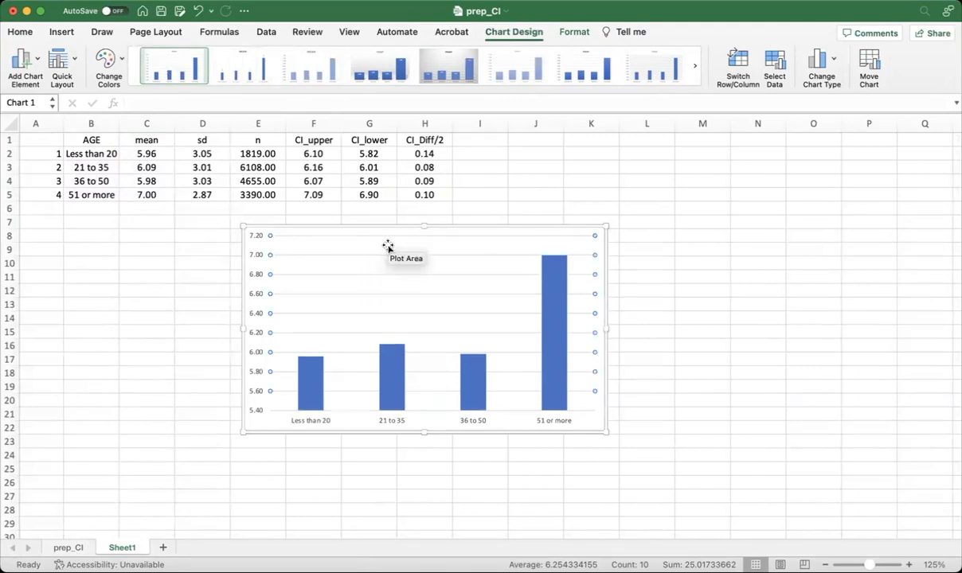
mouse_move(381, 258)
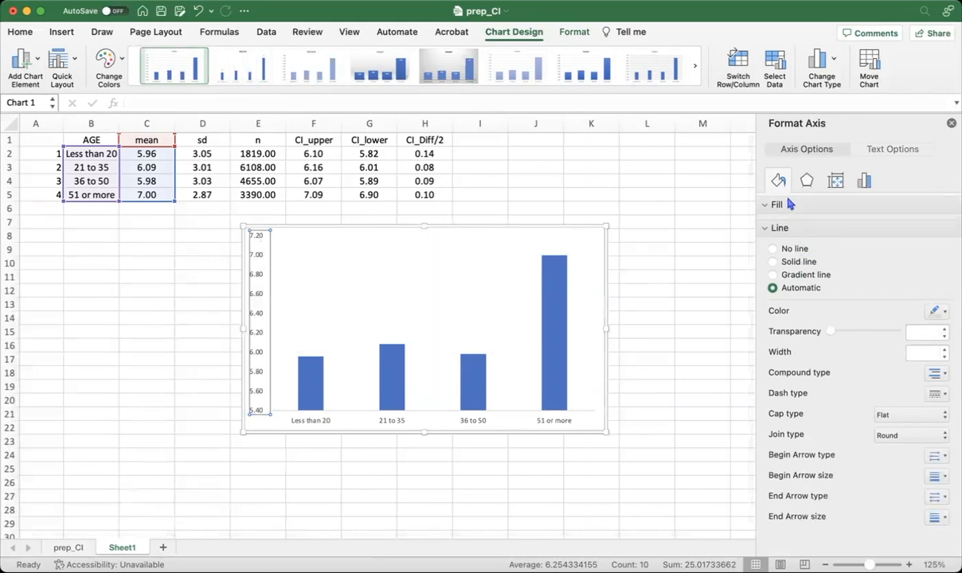
- Set the vertical axis bounds to 0–8 with 0 decimal places
left_click(892, 148)
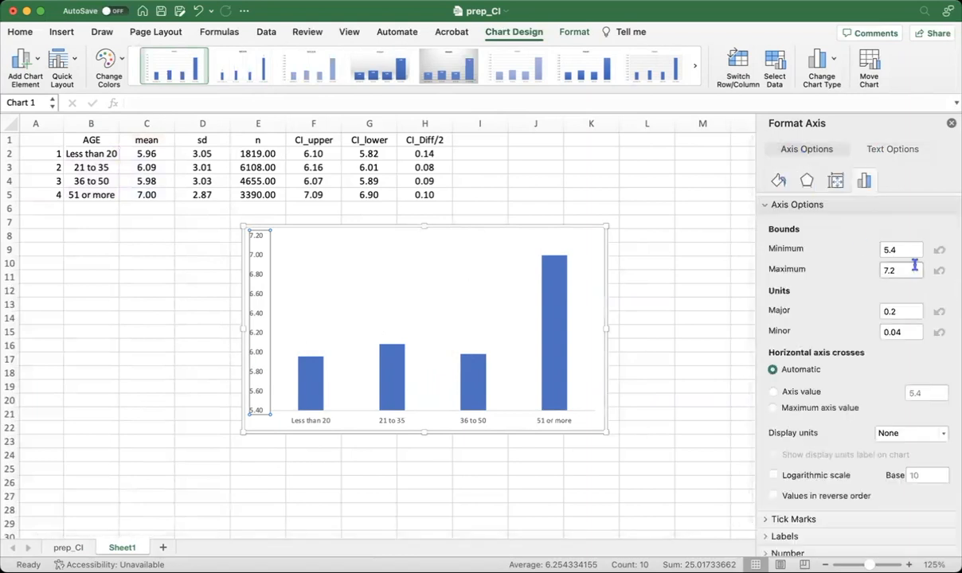
left_click(901, 250)
type("0")
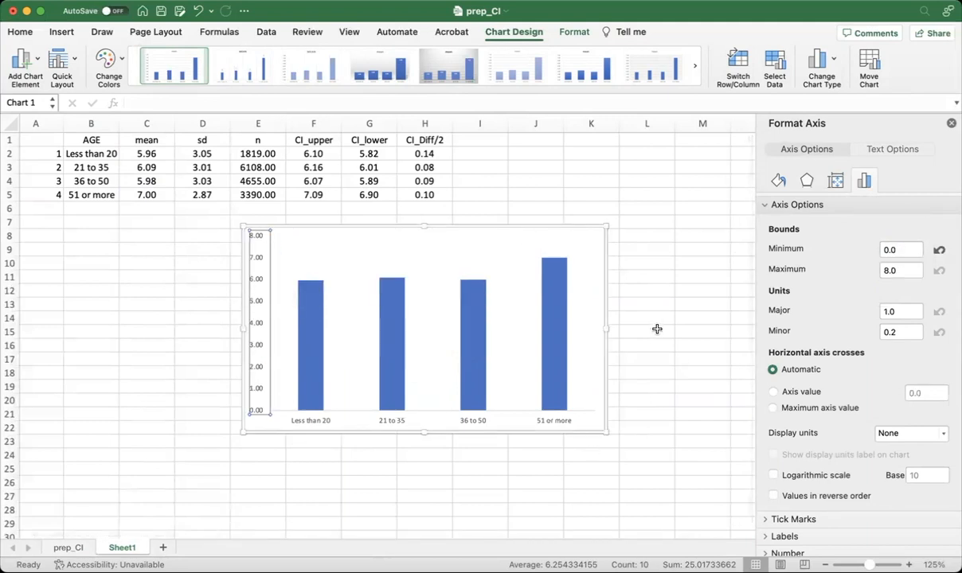
mouse_move(331, 365)
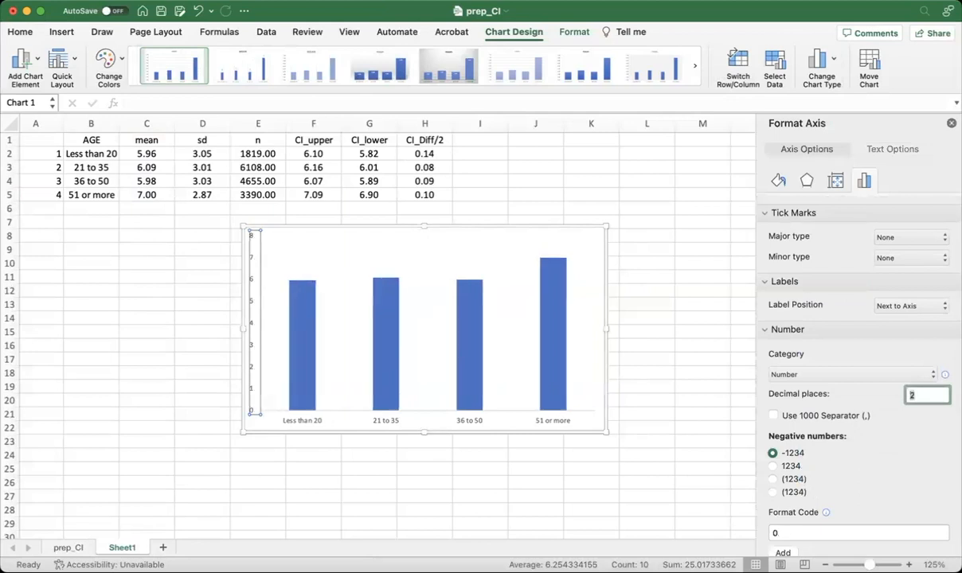
type("0")
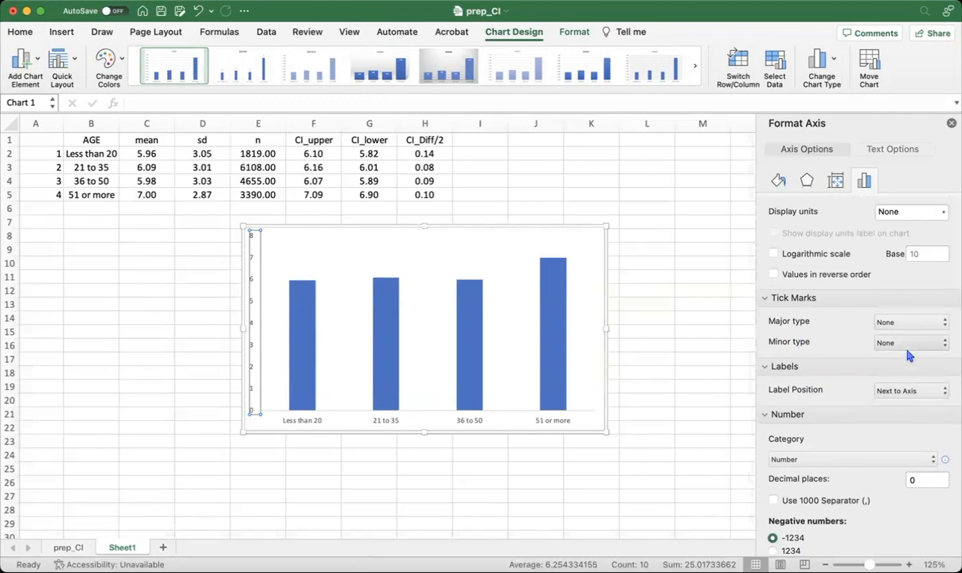
- Put the vertical axis major tick marks outside and enlarge its label font
left_click(910, 321)
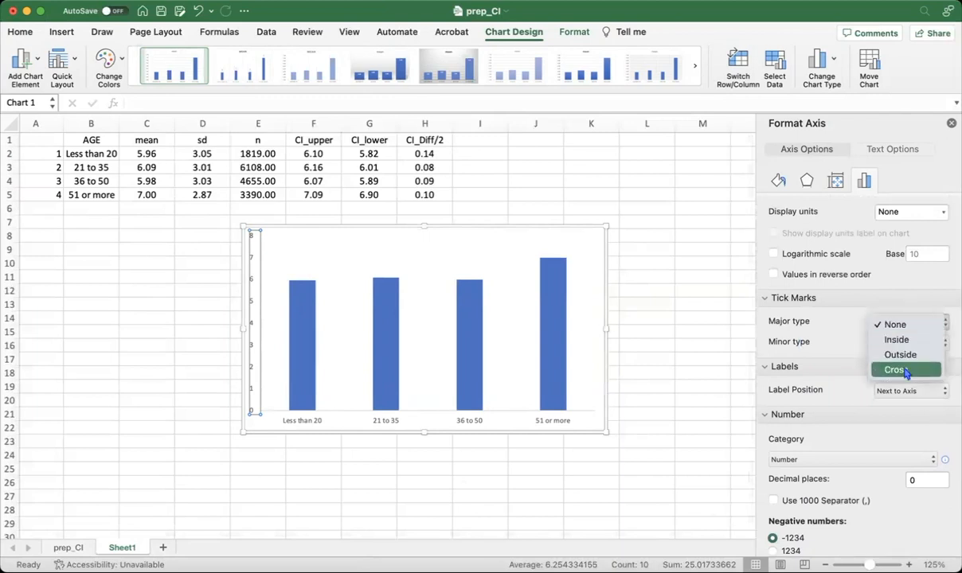
left_click(900, 354)
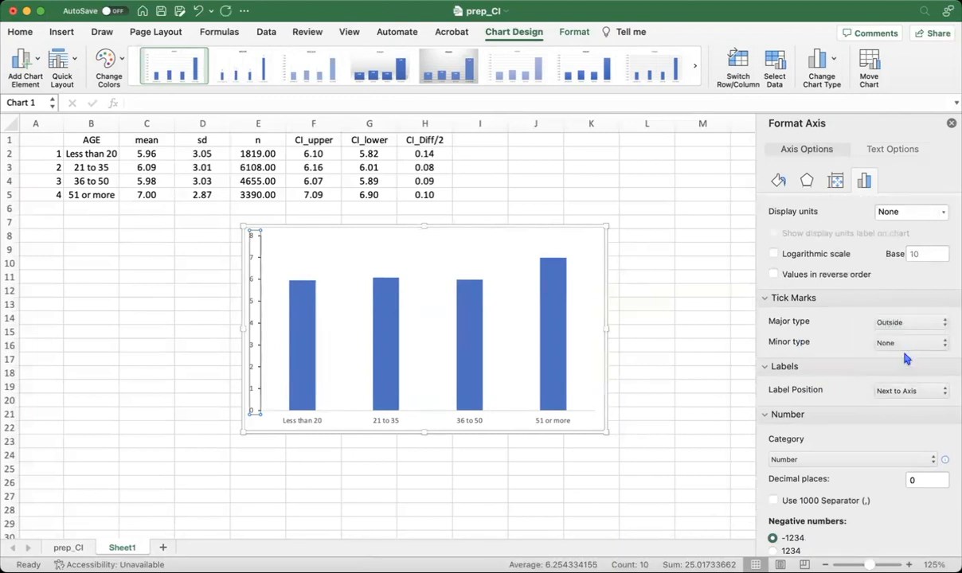
left_click(797, 208)
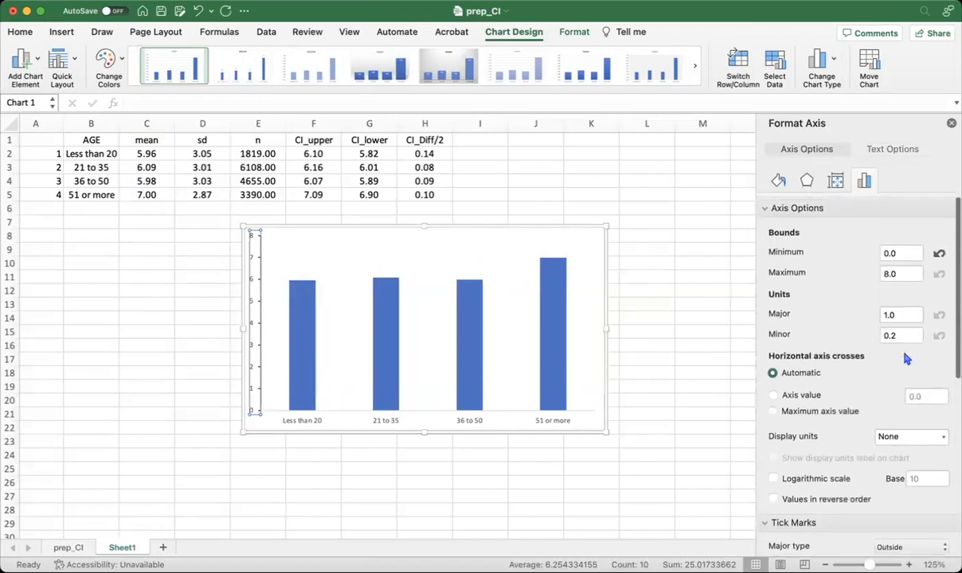
scroll("down", 3)
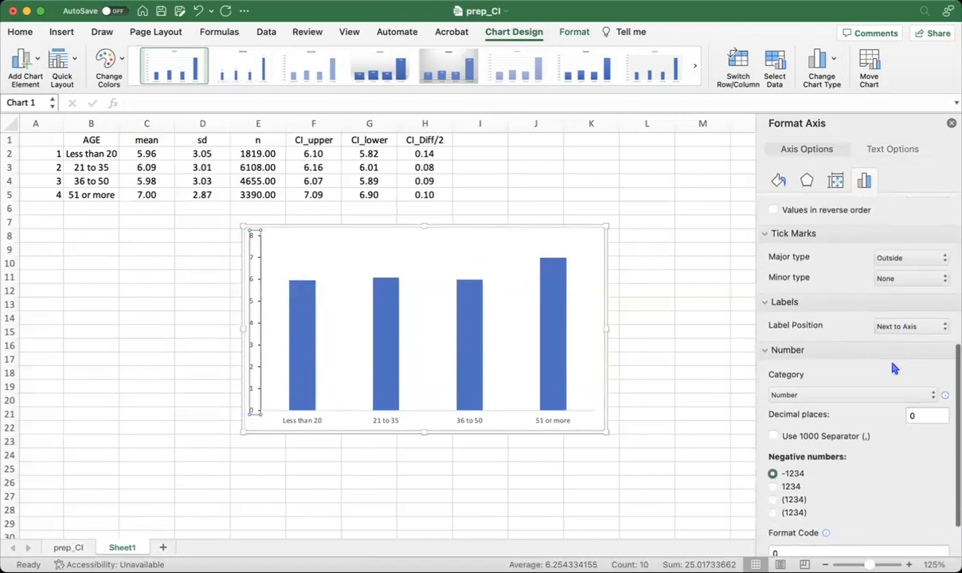
scroll("down", 3)
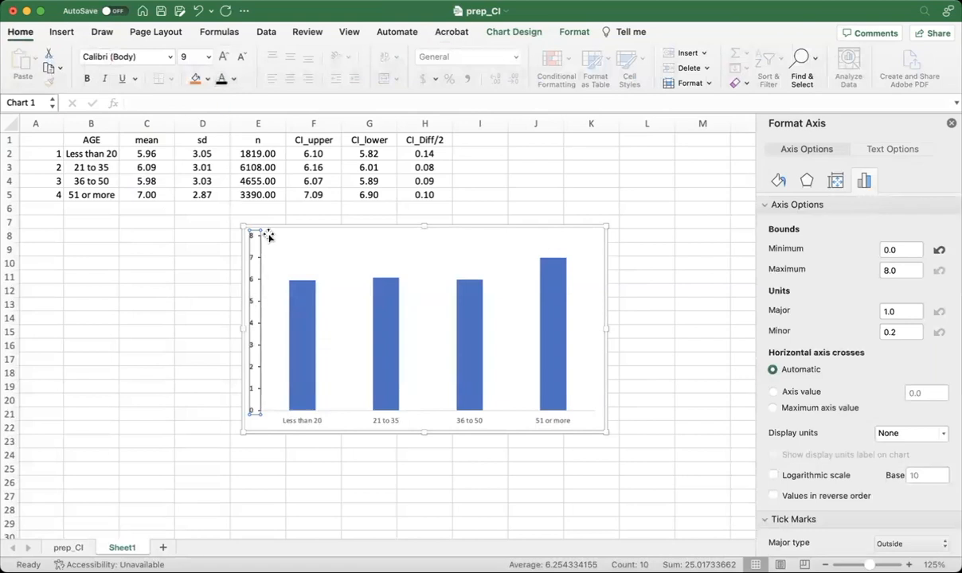
mouse_move(250, 242)
type("1")
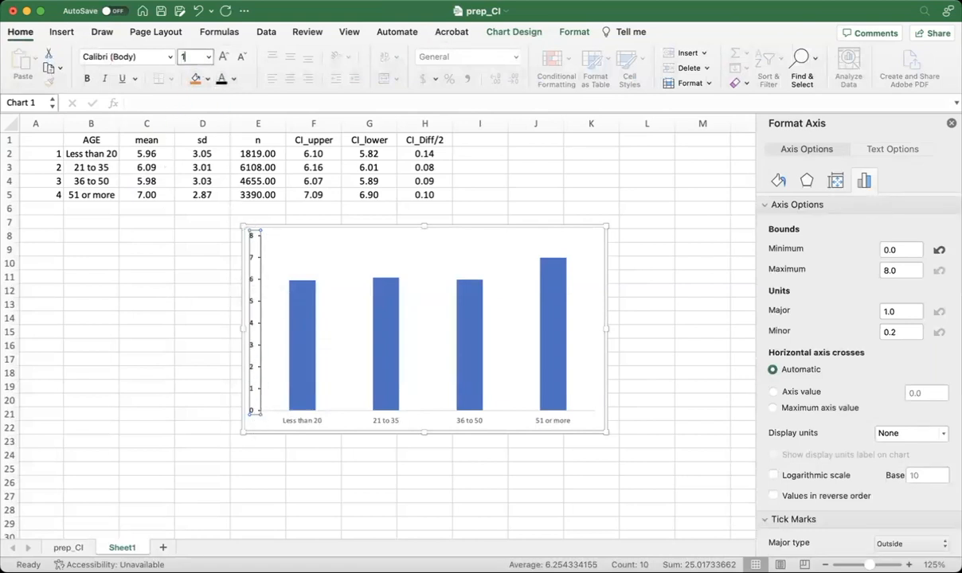
left_click(311, 353)
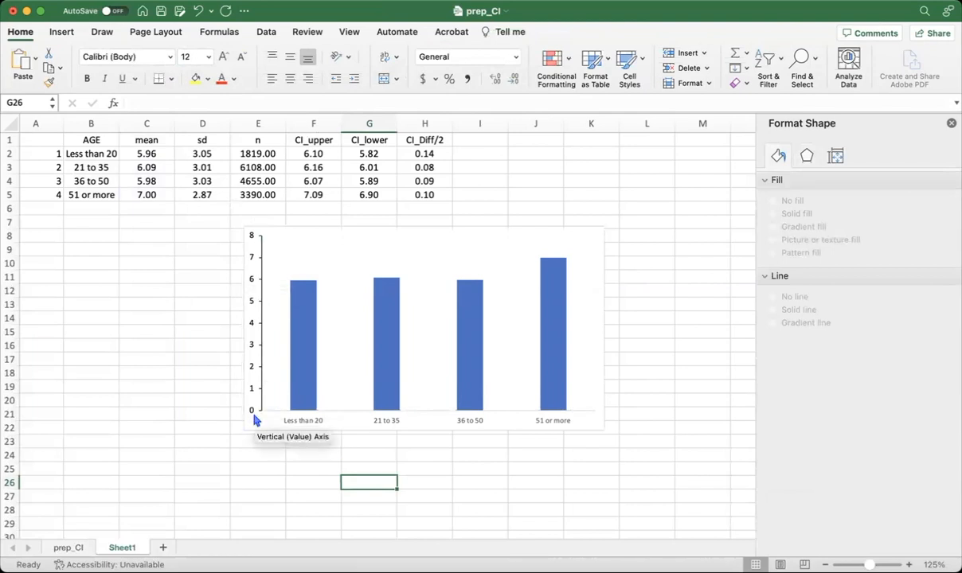
- Give the horizontal axis outside tick marks and larger age-group labels
left_click(303, 420)
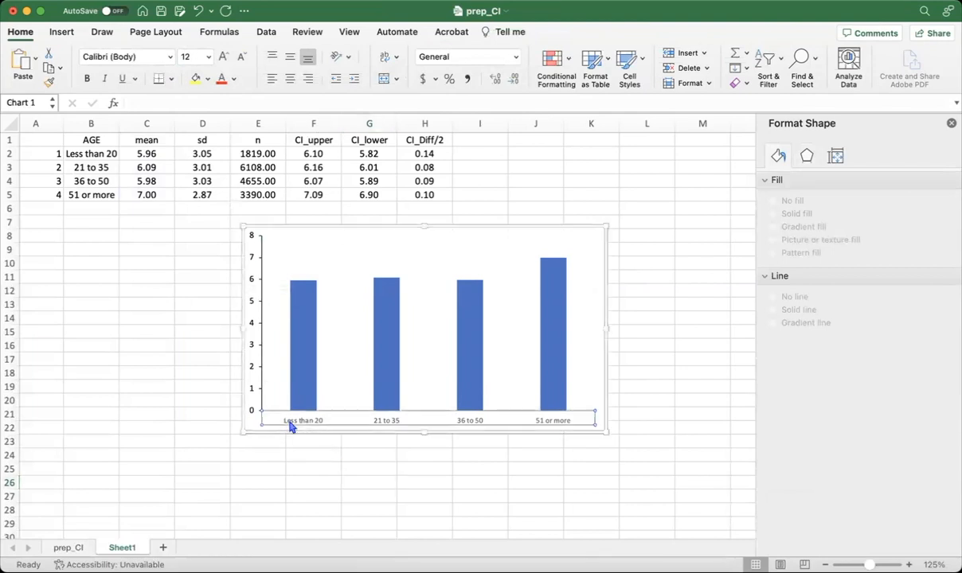
left_click(302, 419)
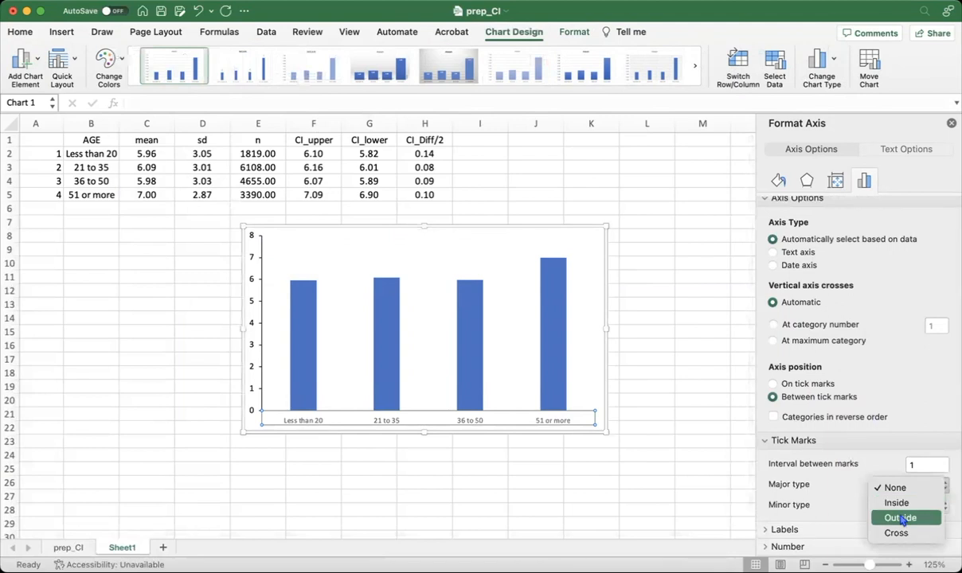
left_click(901, 517)
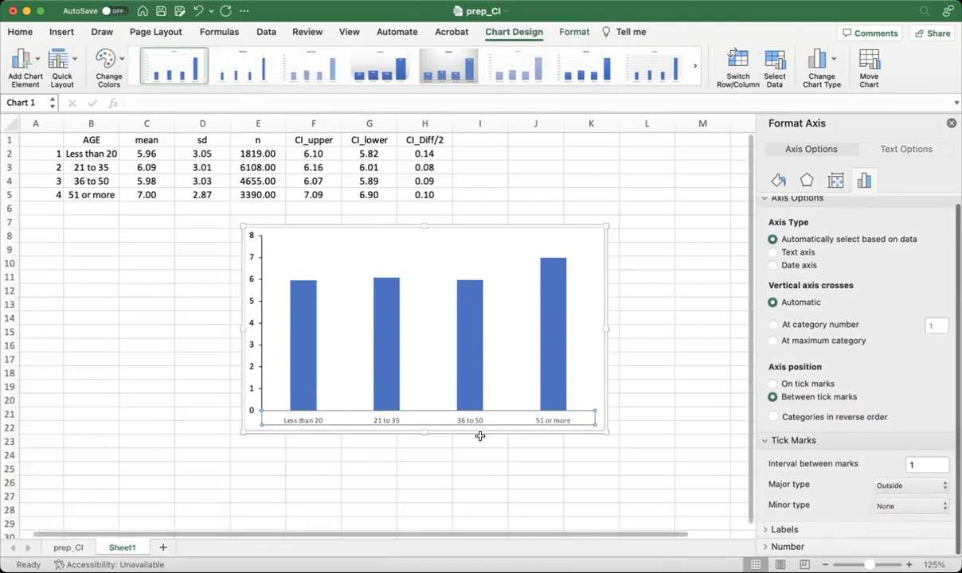
left_click(20, 32)
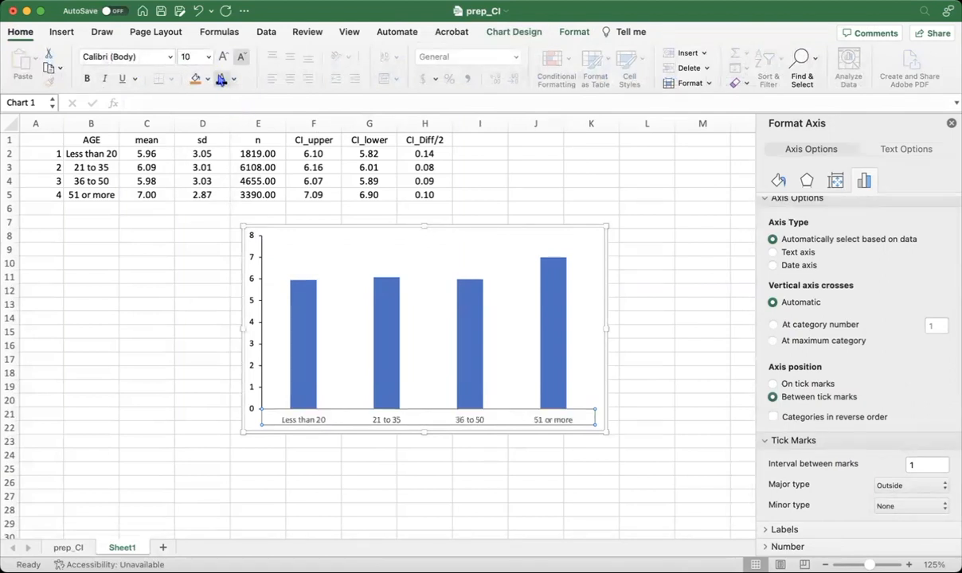
left_click(514, 32)
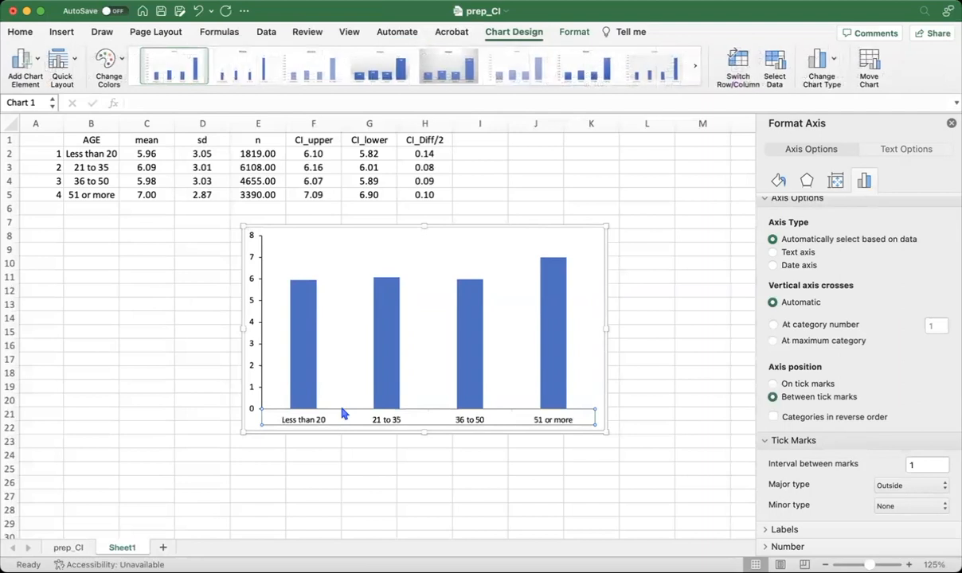
mouse_move(903, 444)
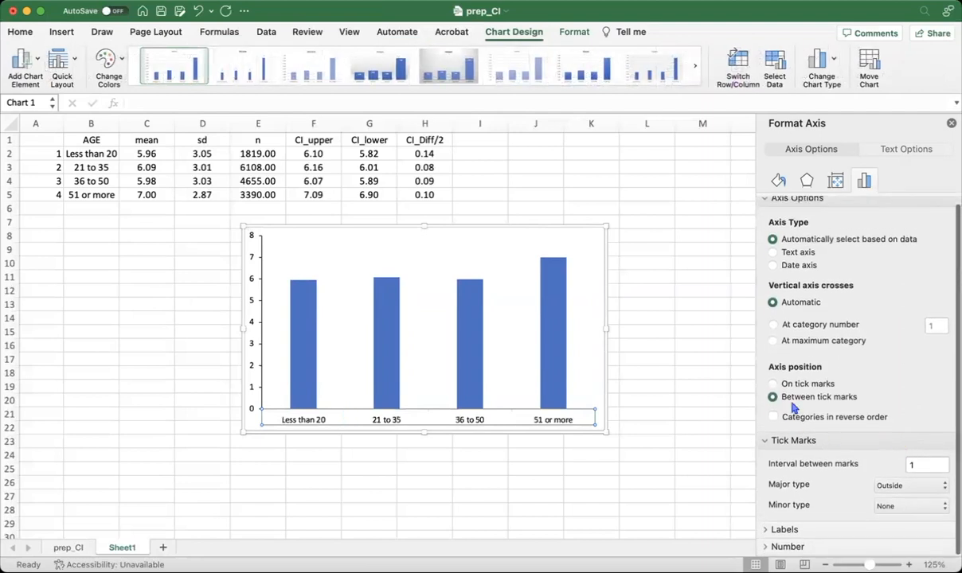
- Give the horizontal axis line a dark solid colour
left_click(807, 180)
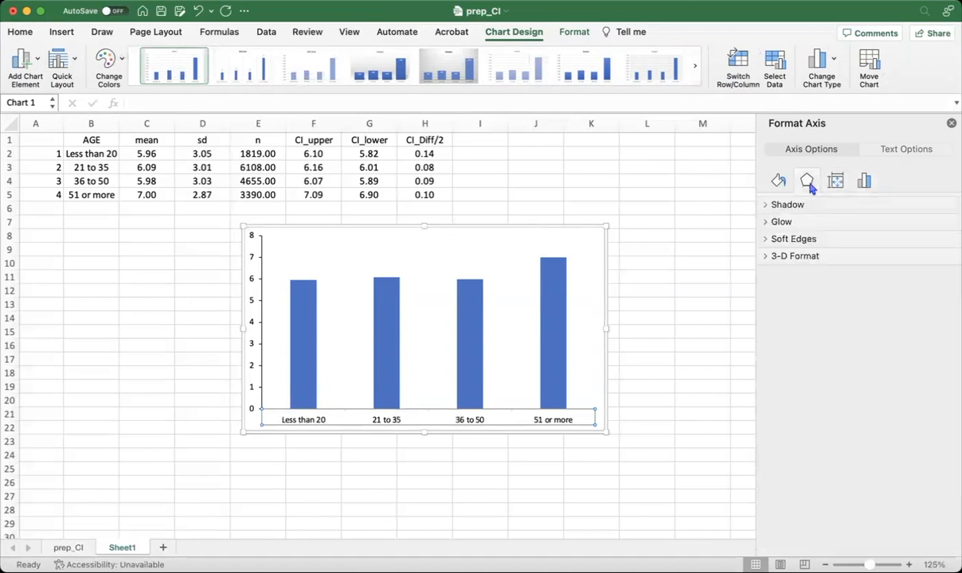
left_click(778, 181)
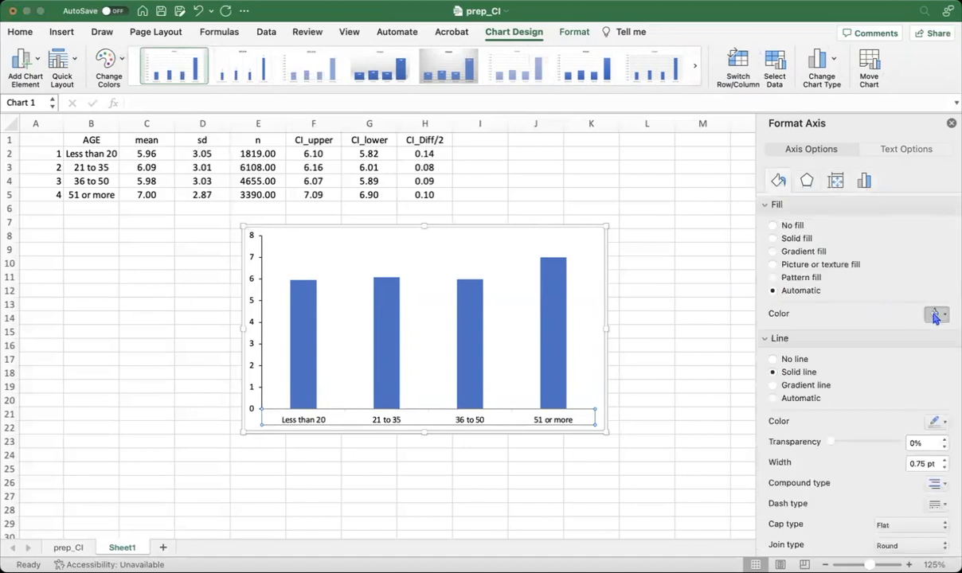
left_click(771, 238)
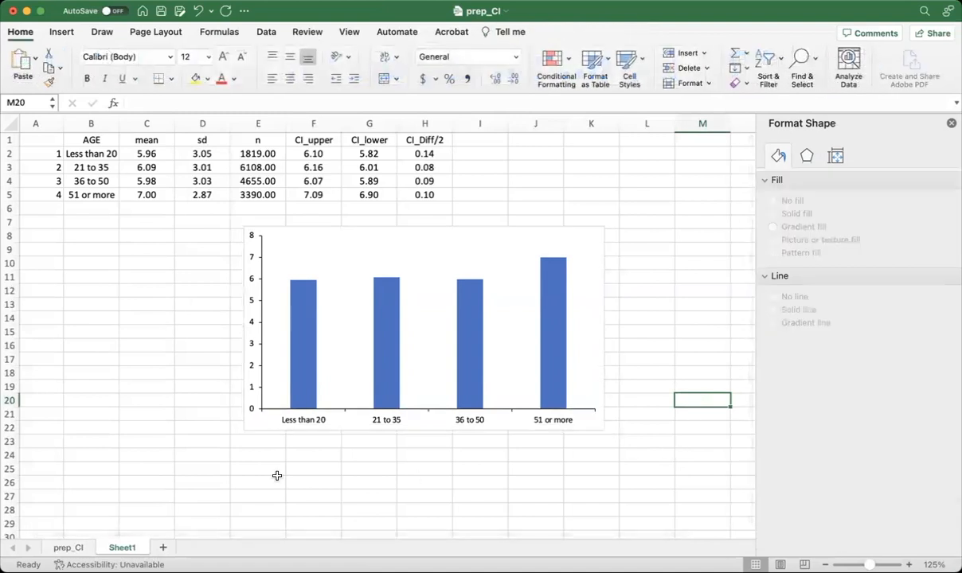
mouse_move(620, 419)
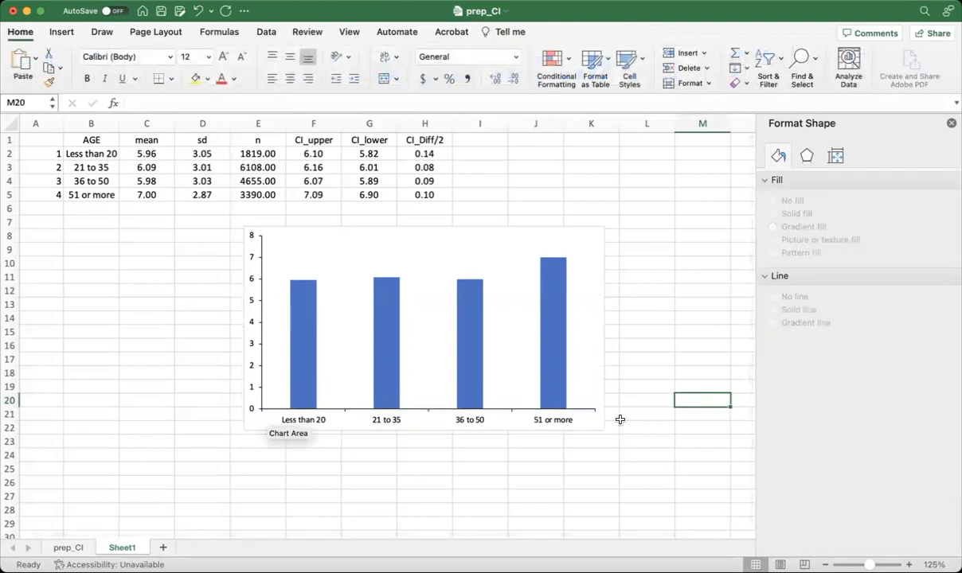
mouse_move(387, 322)
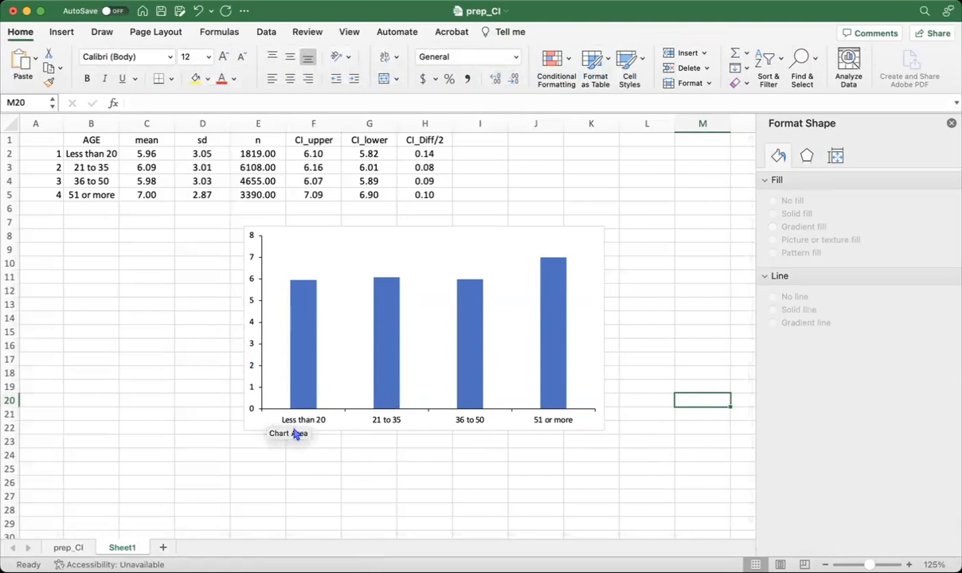
mouse_move(309, 348)
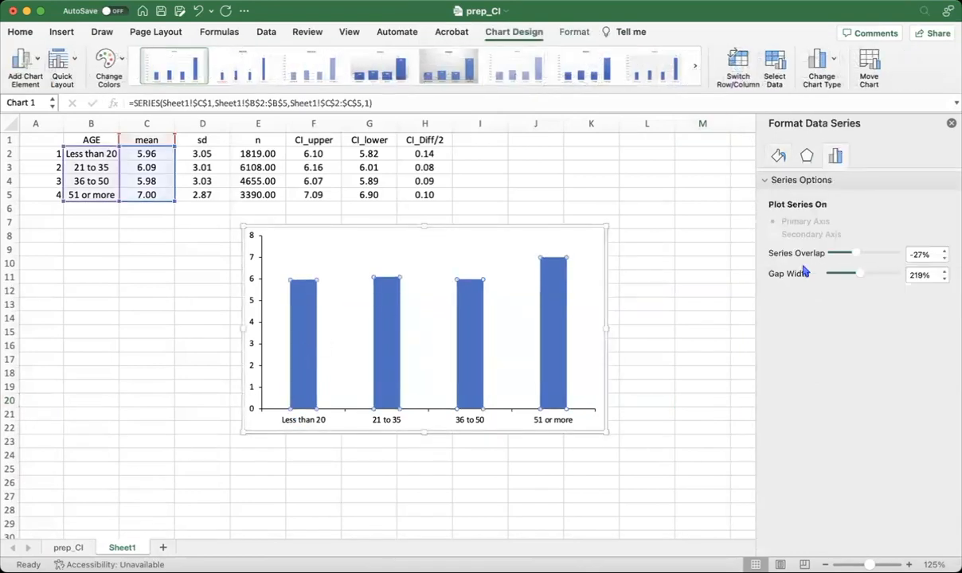
- Change the bar fill from solid blue to light grey
left_click(778, 155)
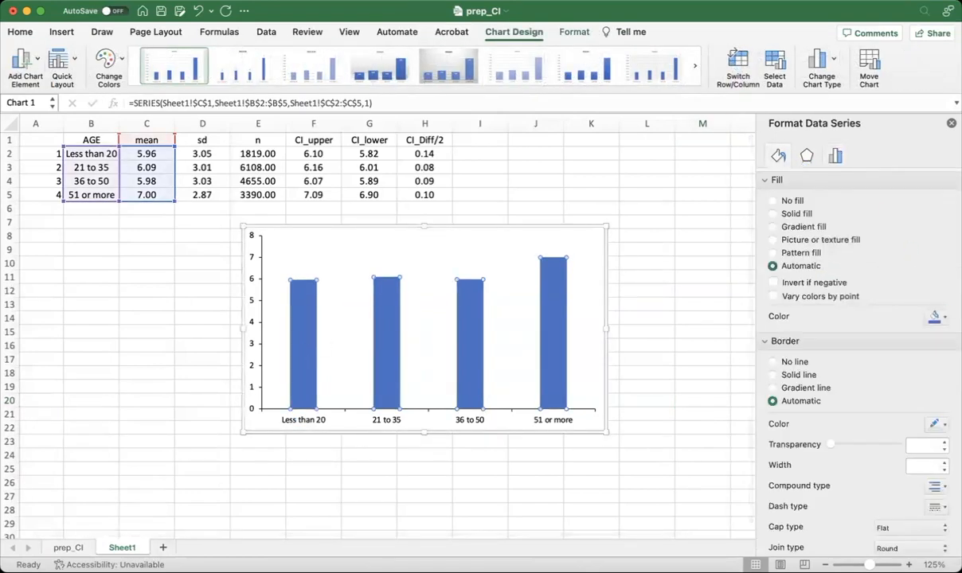
left_click(936, 316)
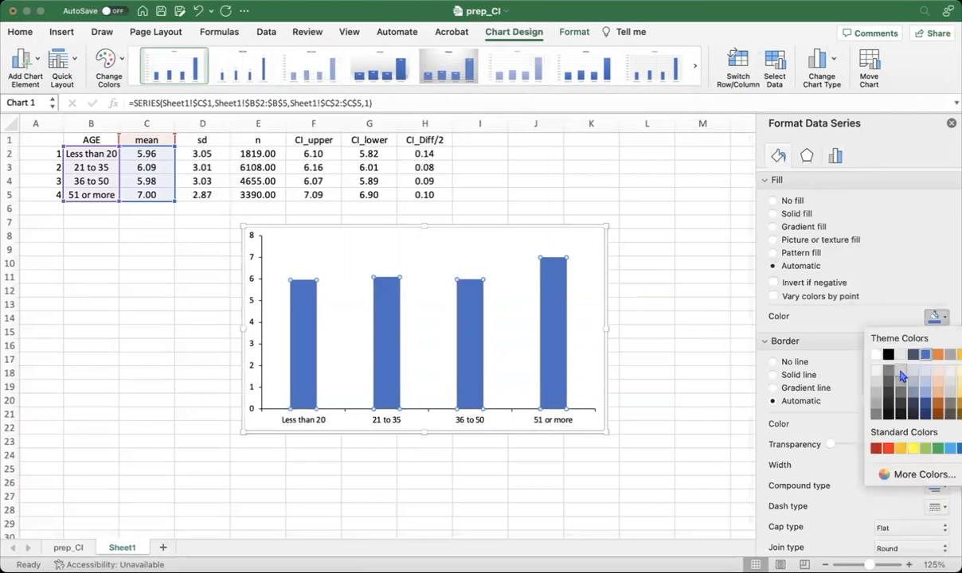
left_click(901, 374)
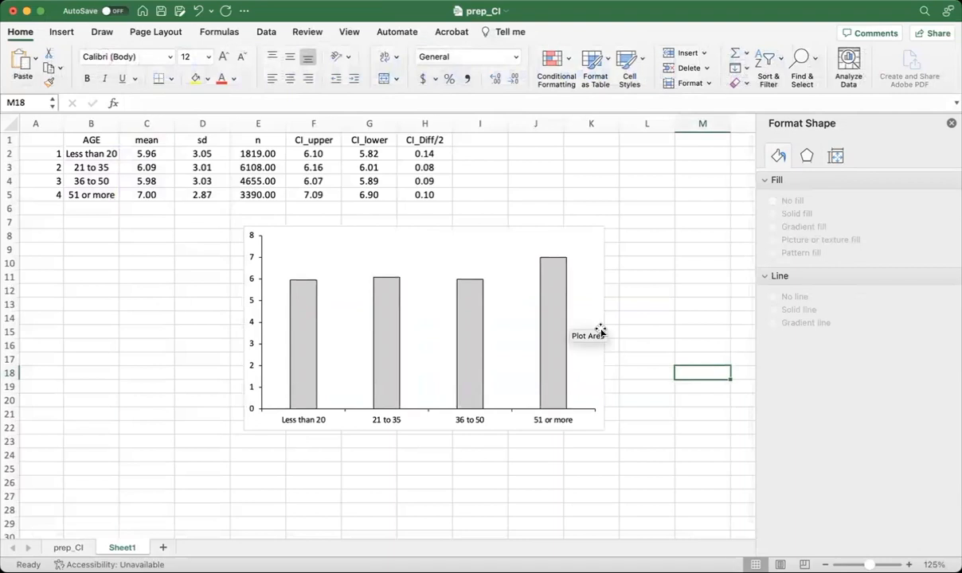
- Add an 'Age' horizontal axis title at font size 12, bold
left_click(422, 326)
type("Age")
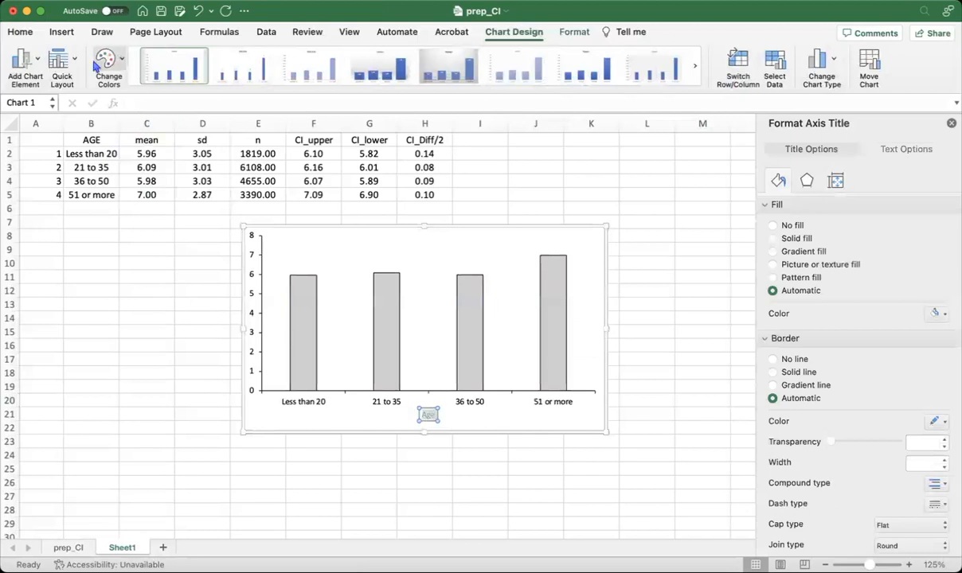
left_click(20, 31)
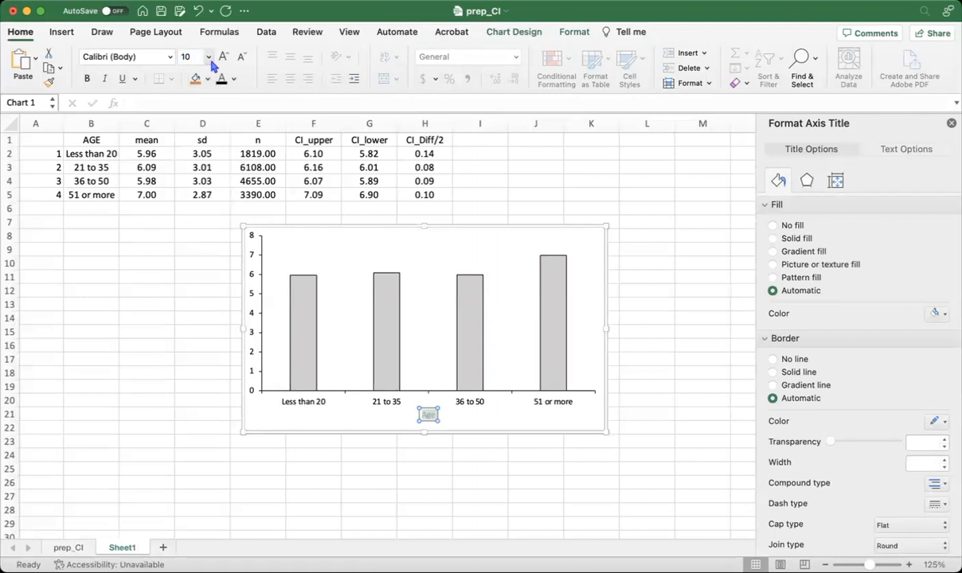
left_click(211, 57)
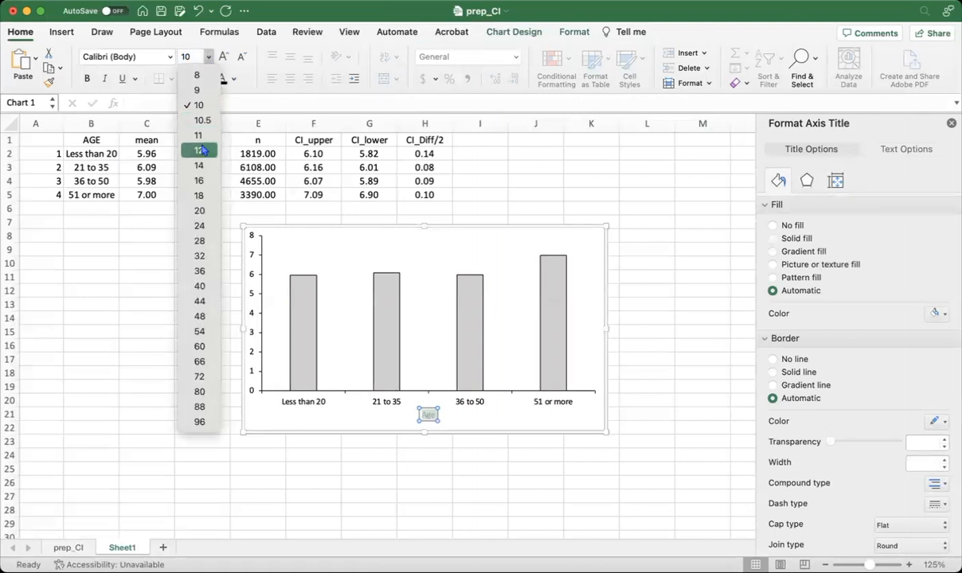
left_click(198, 149)
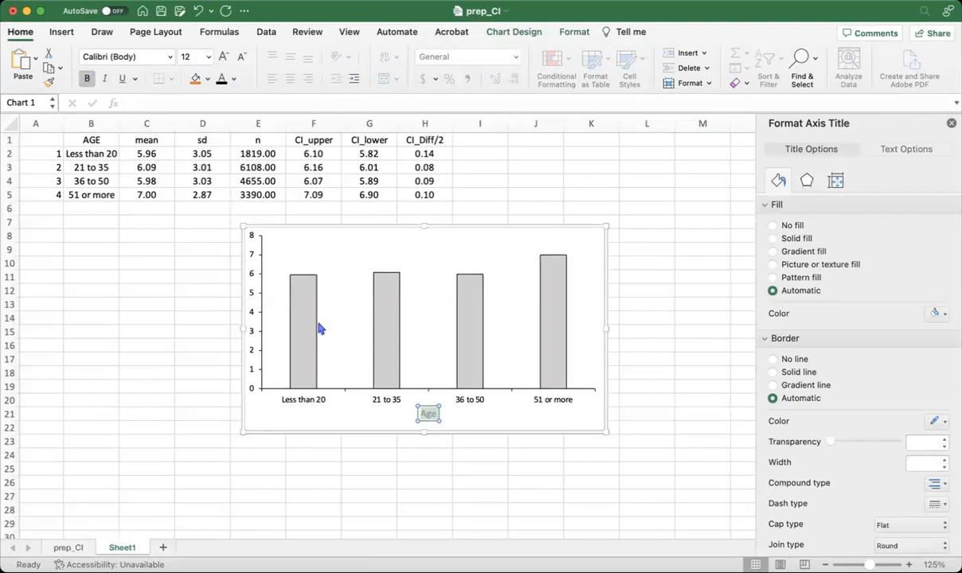
left_click(396, 422)
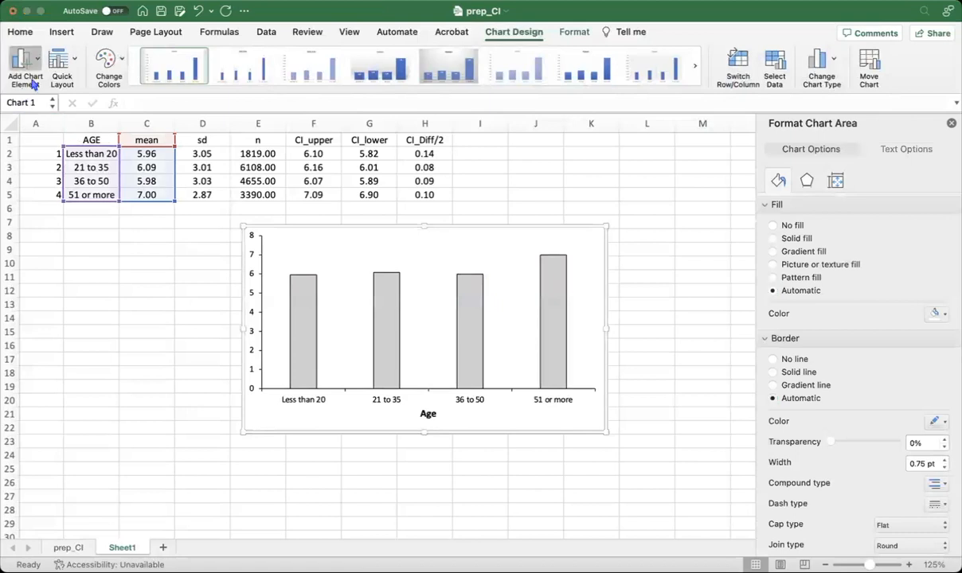
mouse_move(59, 104)
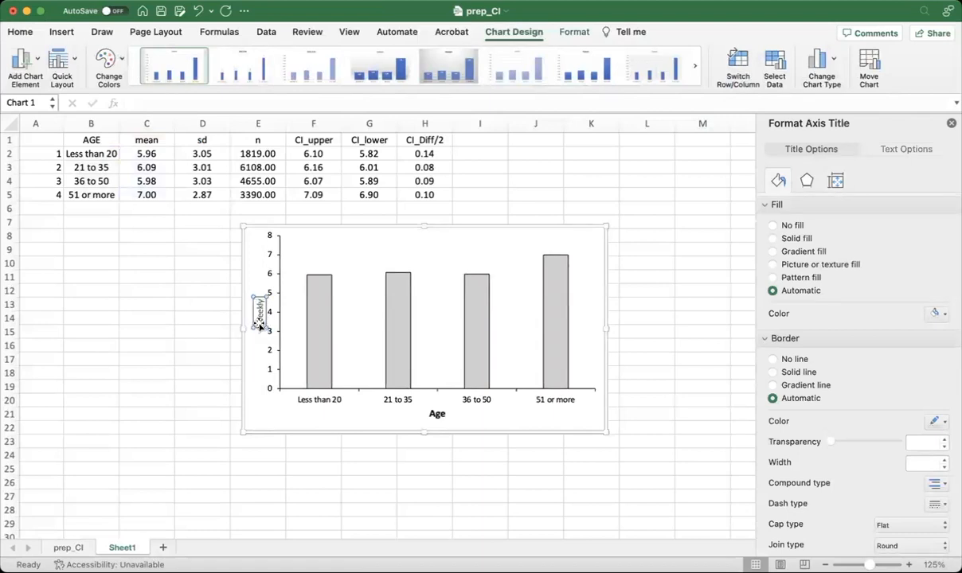
- Title the vertical axis 'Weekly Meditations' and make it bold
type("Weekly Median")
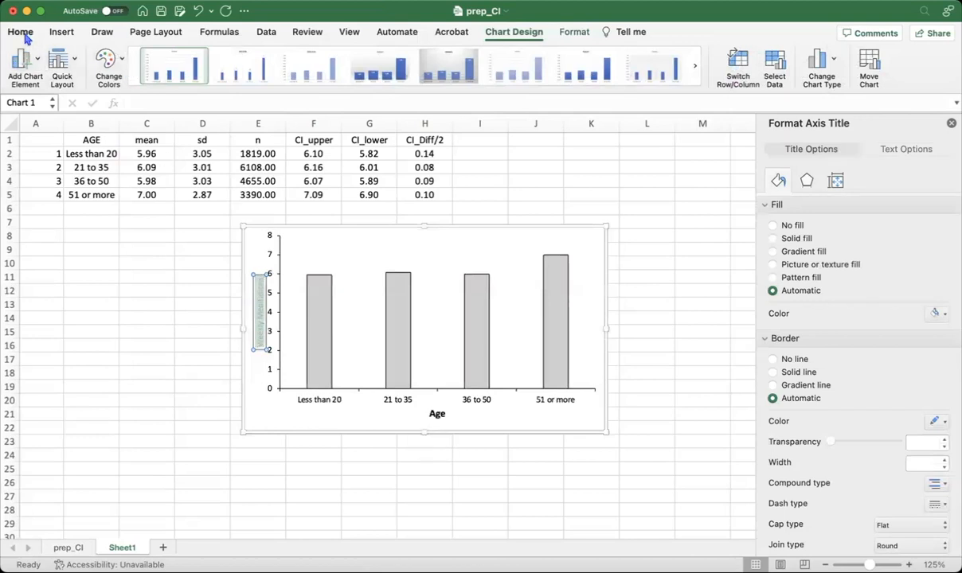
left_click(21, 31)
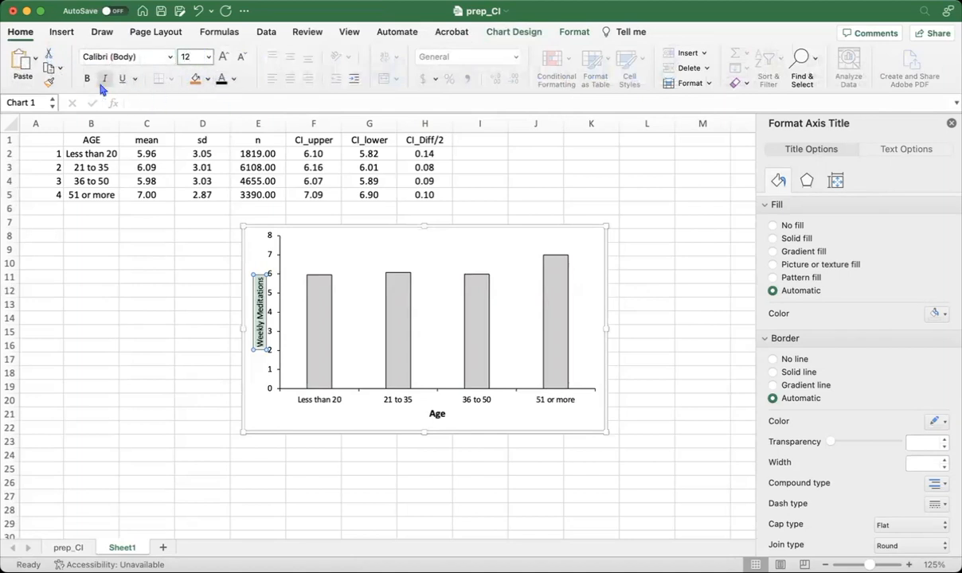
left_click(87, 78)
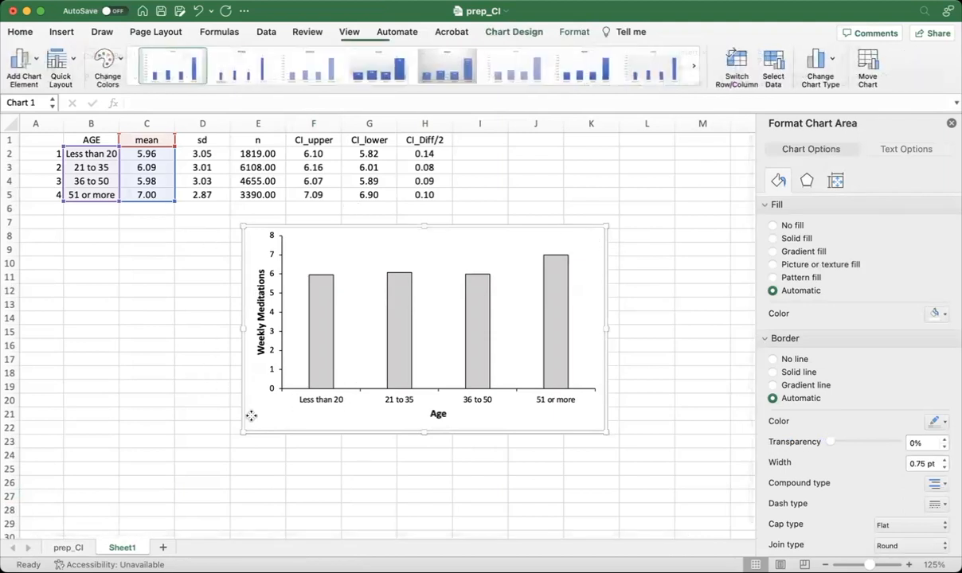
- Add error bars to the chart and switch the error amount to custom values
left_click(513, 32)
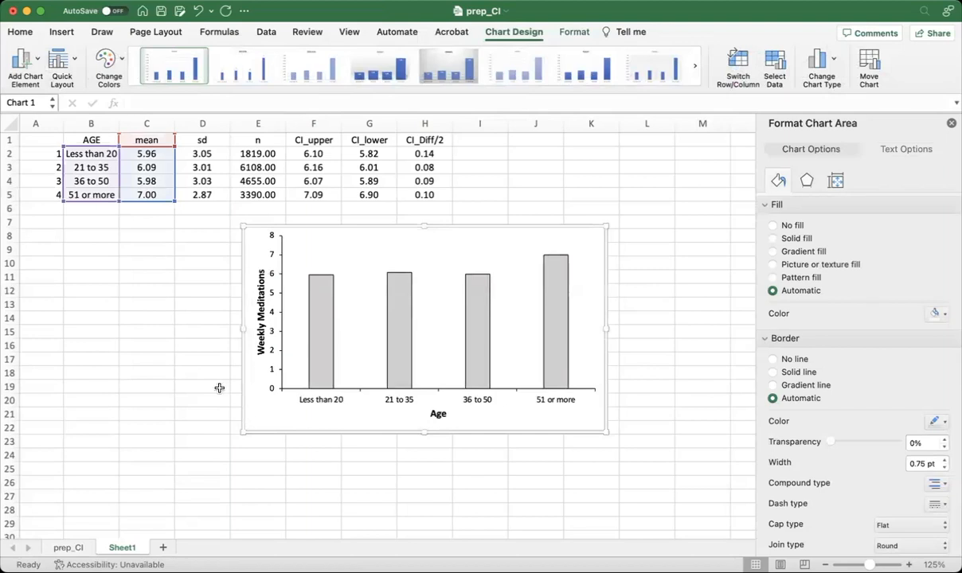
mouse_move(424, 284)
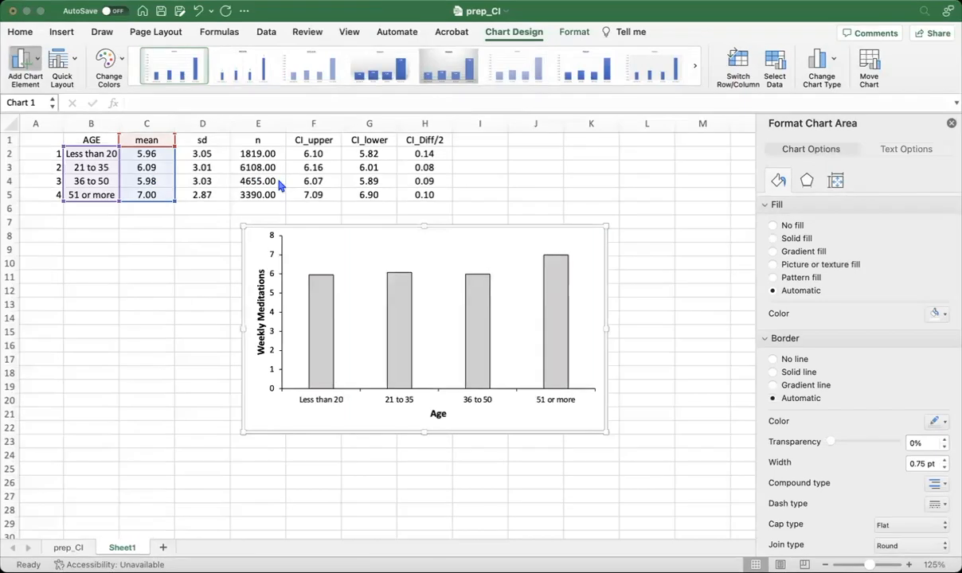
mouse_move(207, 203)
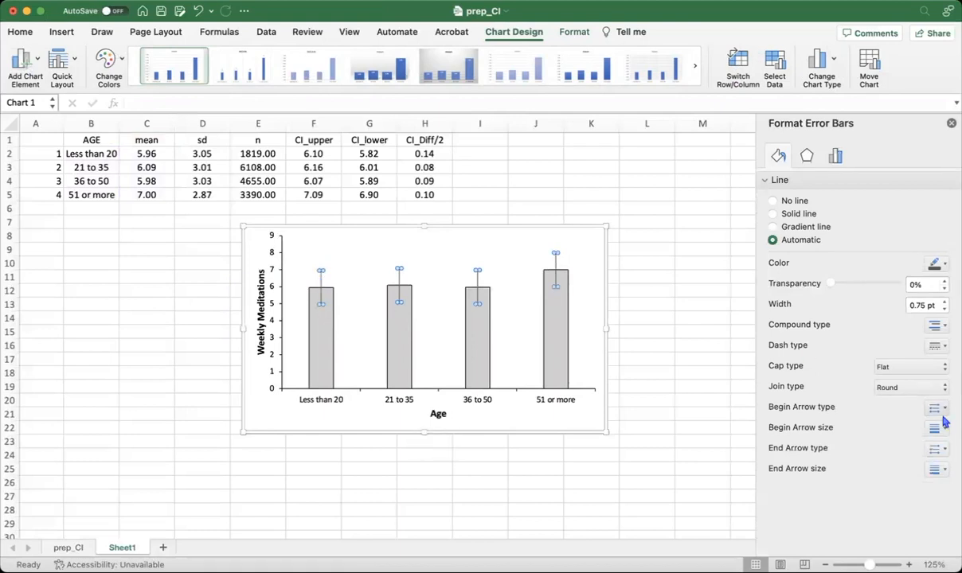
mouse_move(844, 178)
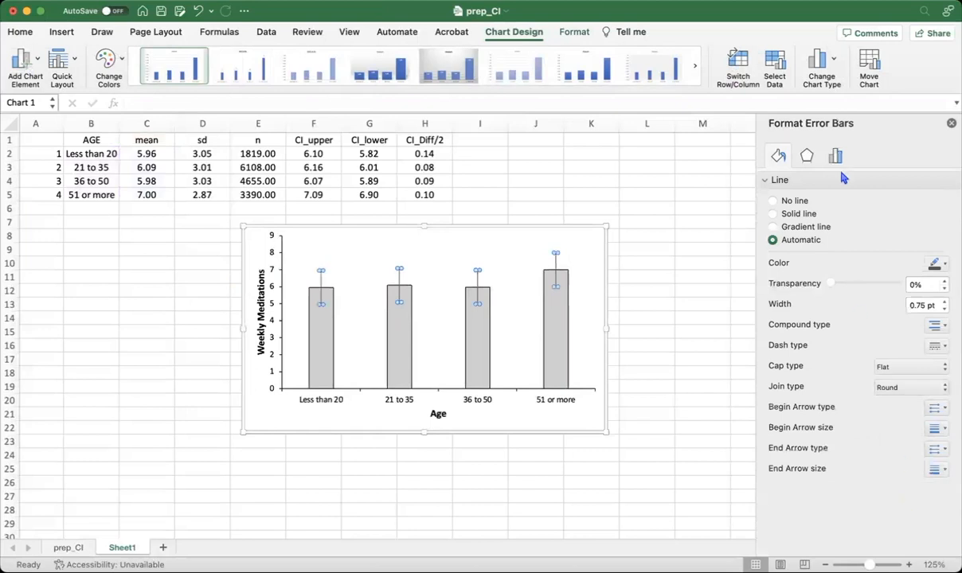
left_click(778, 155)
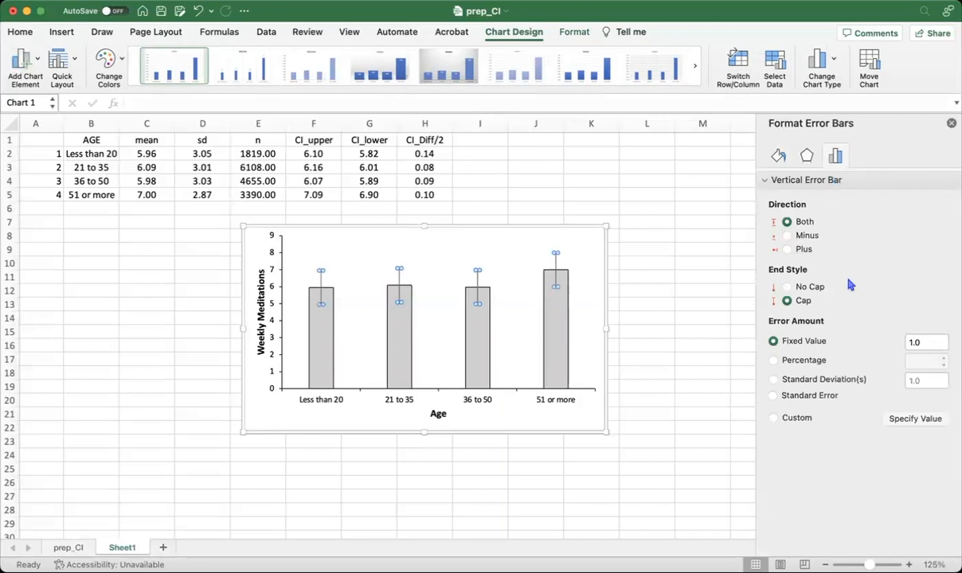
mouse_move(821, 453)
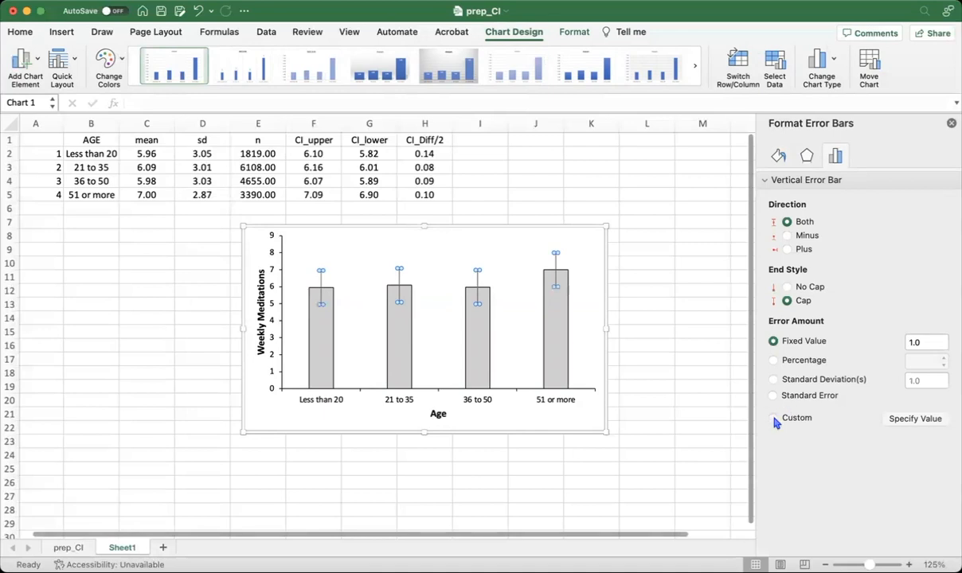
left_click(772, 417)
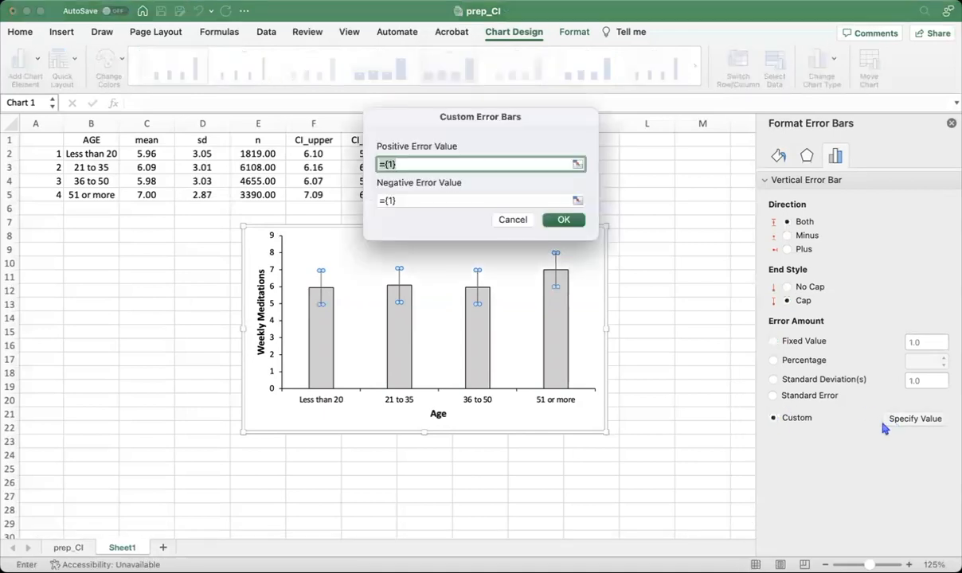
- Move the Custom Error Bars dialog aside, then cancel it
left_click_drag(480, 116, 628, 90)
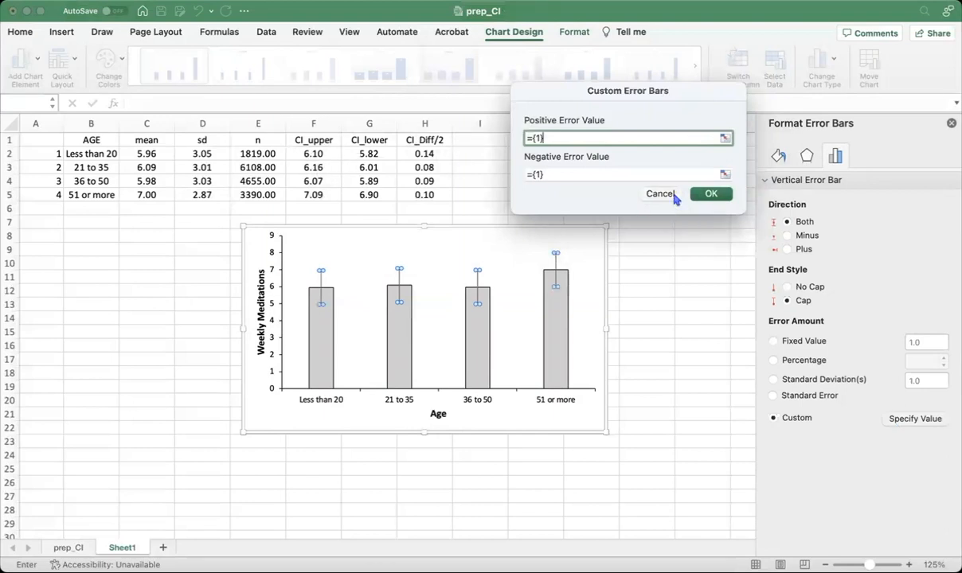
left_click(710, 193)
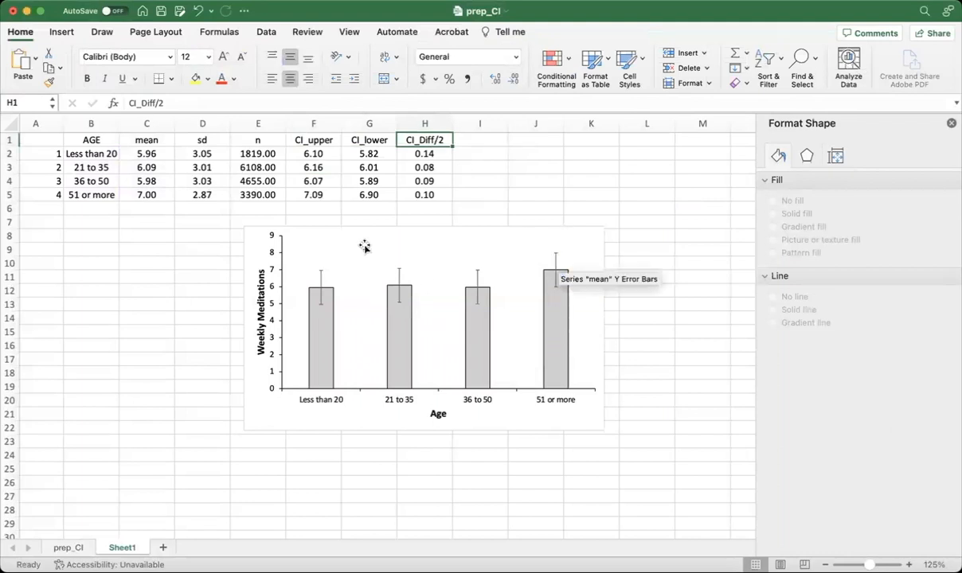
mouse_move(398, 355)
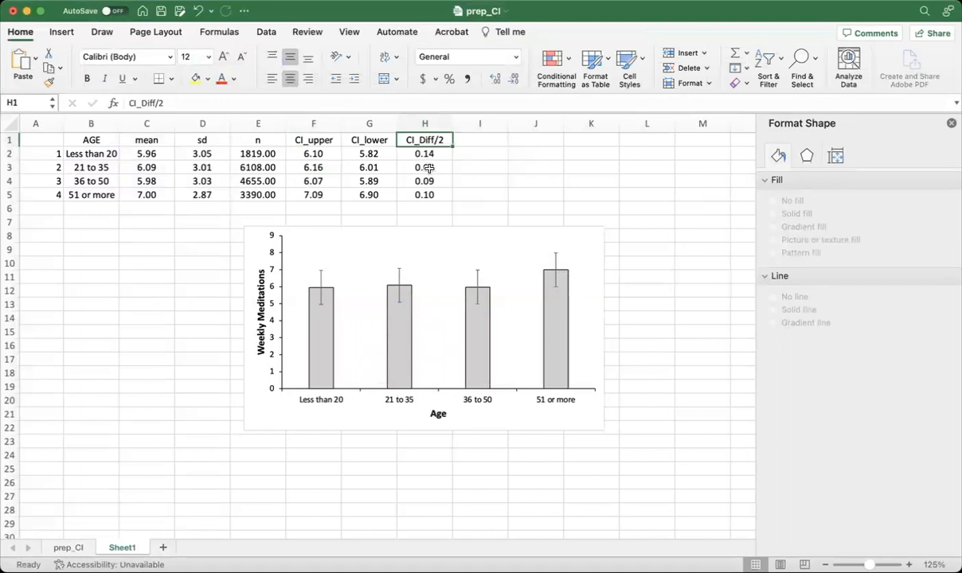
- Check the first group's CI values, then reselect the error bars with Custom amount chosen
left_click(312, 153)
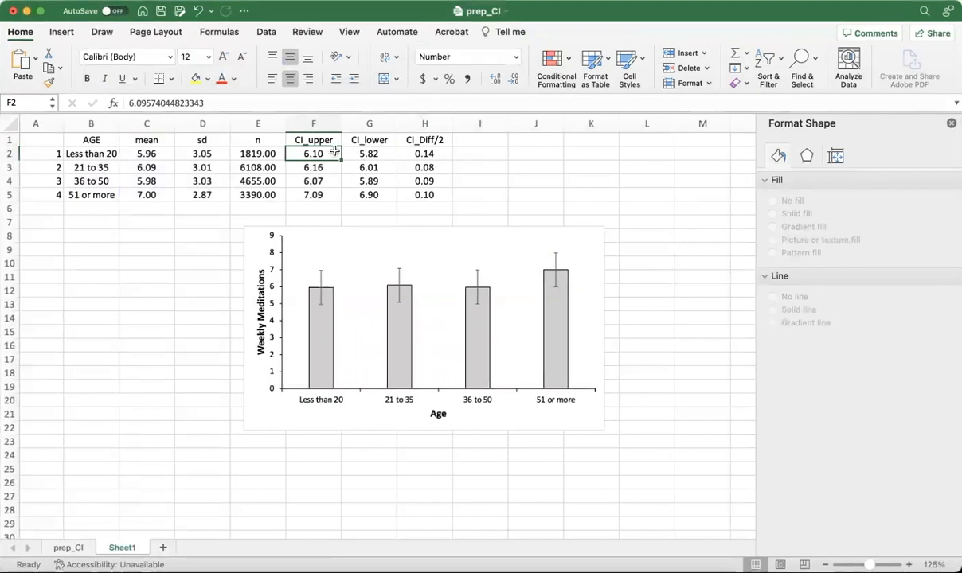
left_click(480, 153)
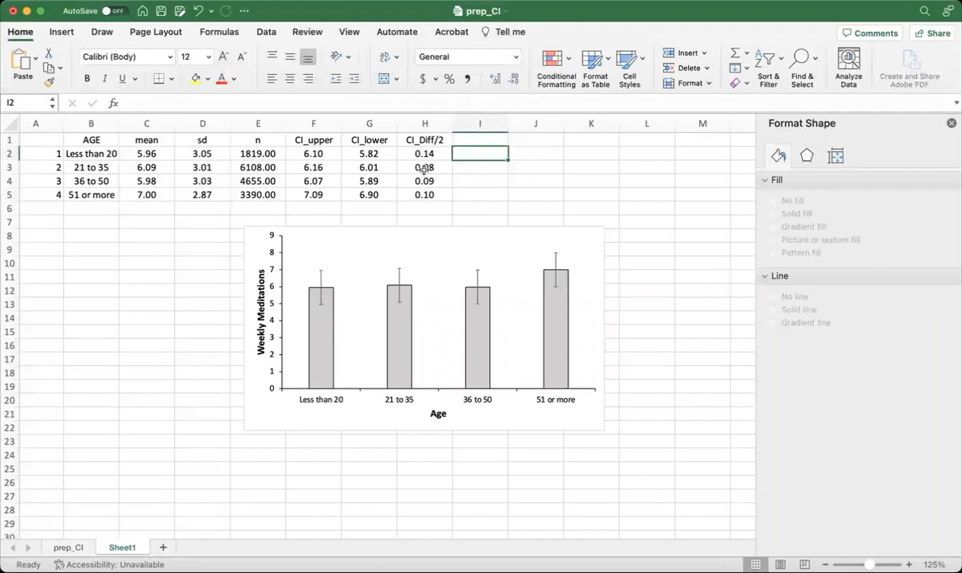
left_click(424, 153)
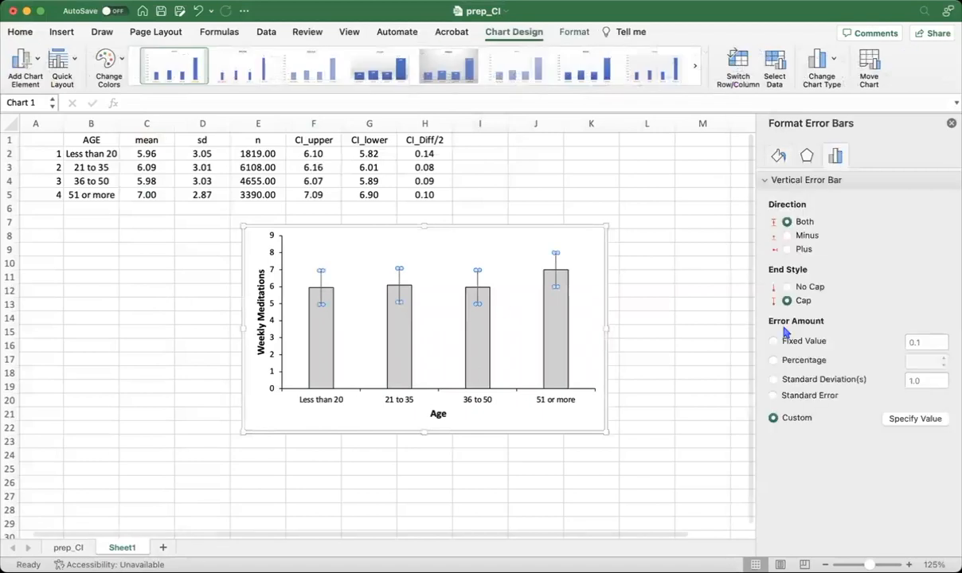
- Take the positive error value from the CI_Diff/2 cells H2:H5
left_click(915, 418)
type("=")
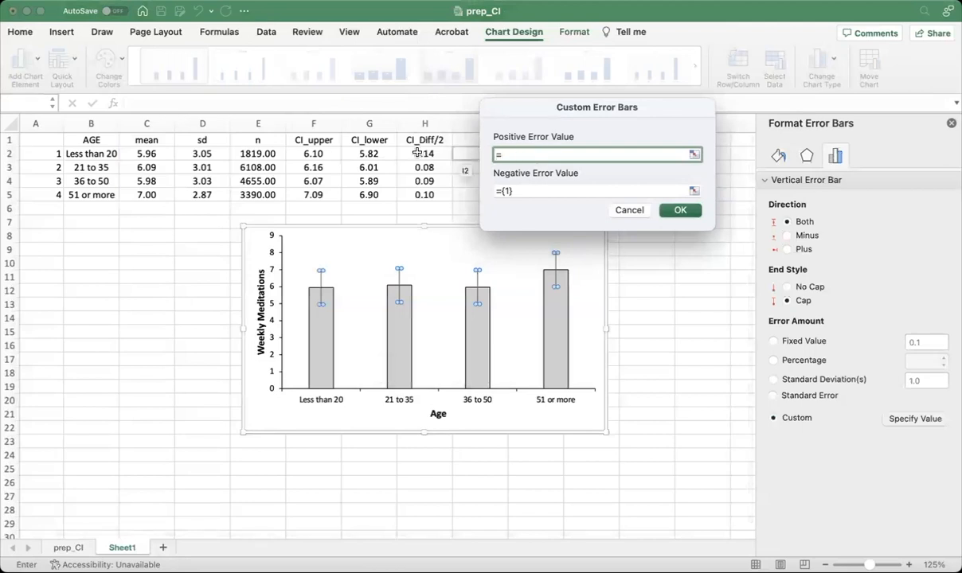
left_click_drag(424, 153, 424, 195)
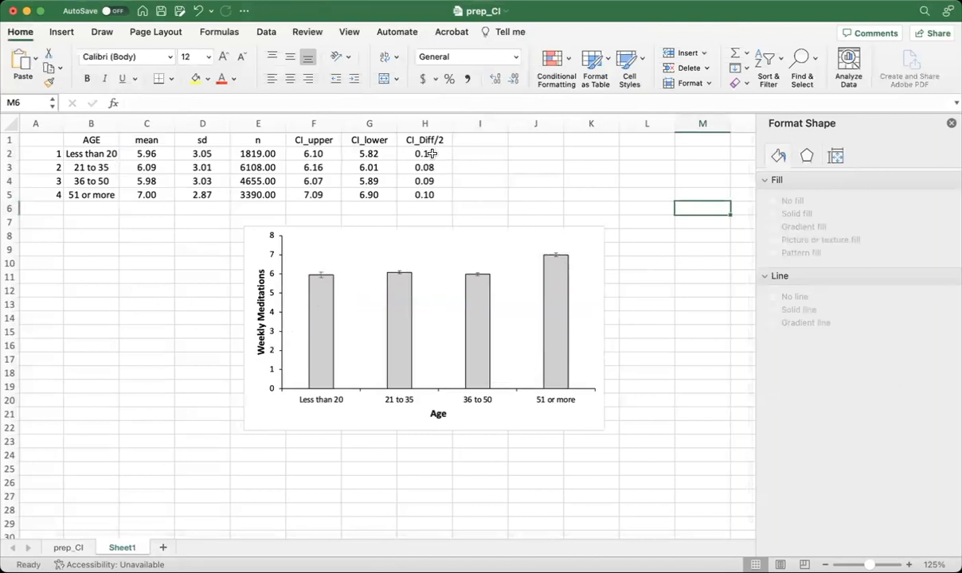
- Undo the added error bars, leaving only the plain grey bars
left_click(480, 153)
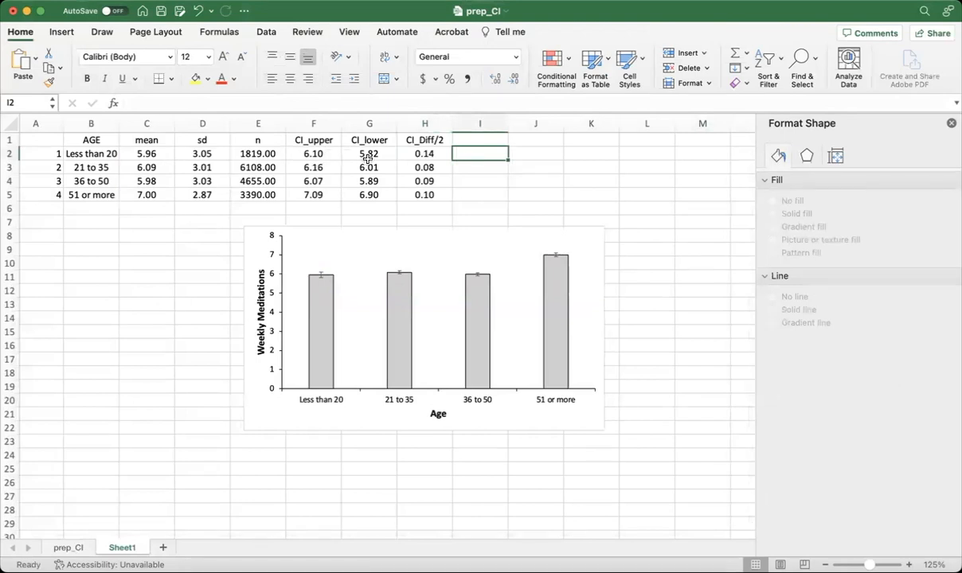
mouse_move(322, 285)
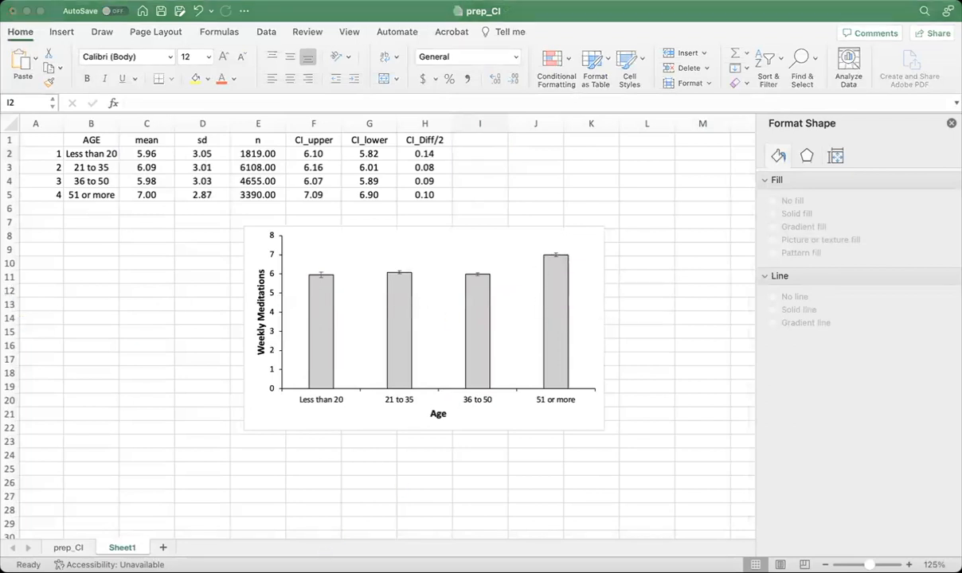
left_click(479, 152)
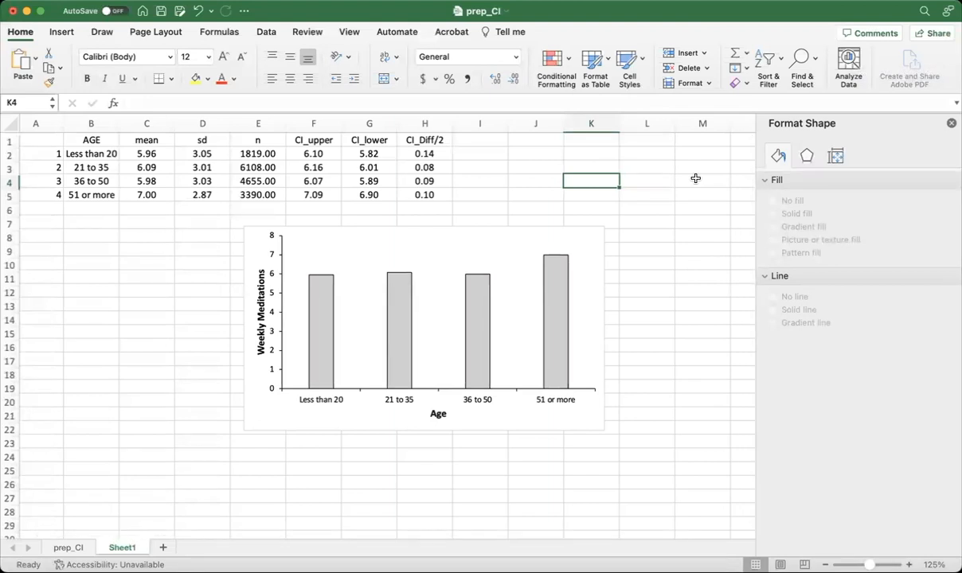
mouse_move(490, 302)
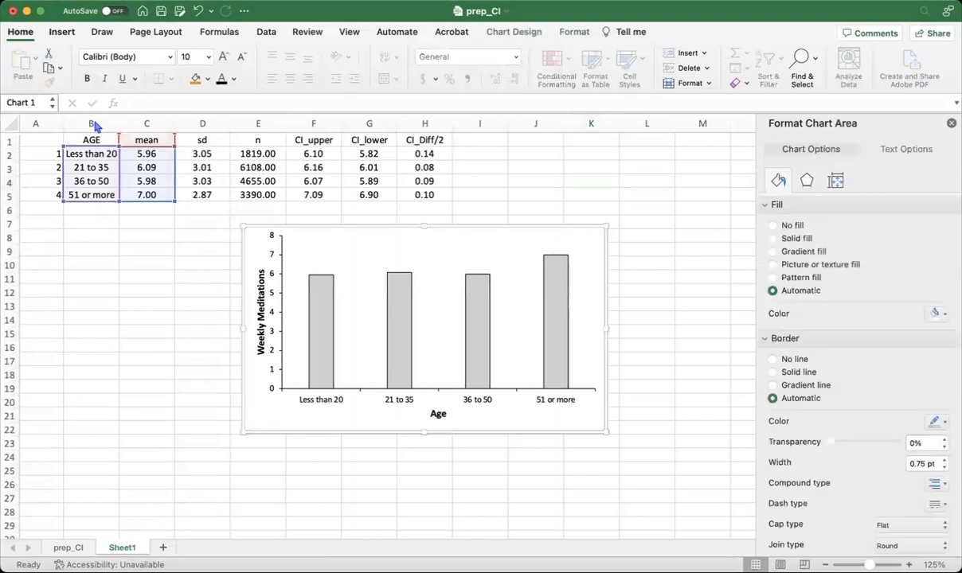
- Reselect the bar chart so its chart-area formatting options show
left_click(513, 32)
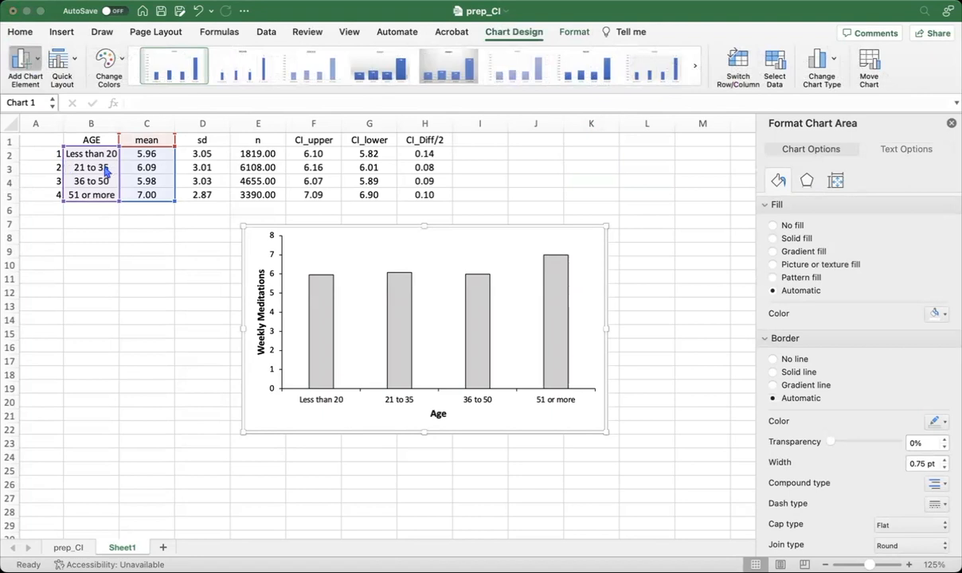
mouse_move(213, 182)
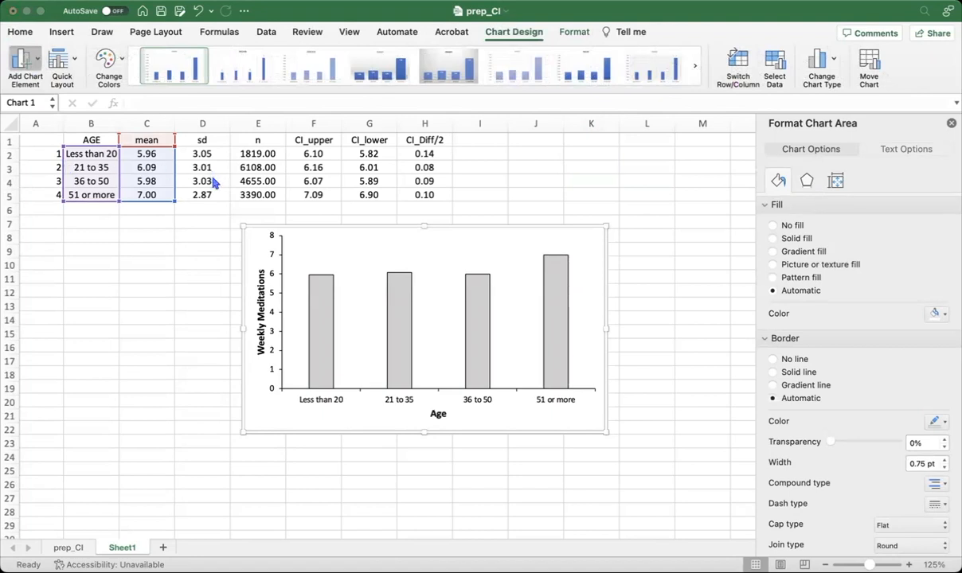
mouse_move(243, 278)
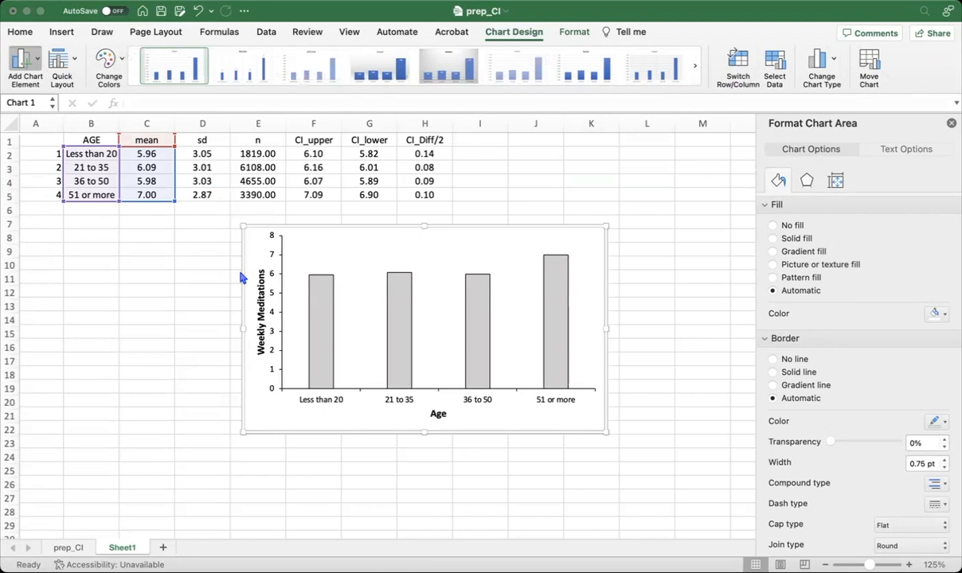
mouse_move(167, 356)
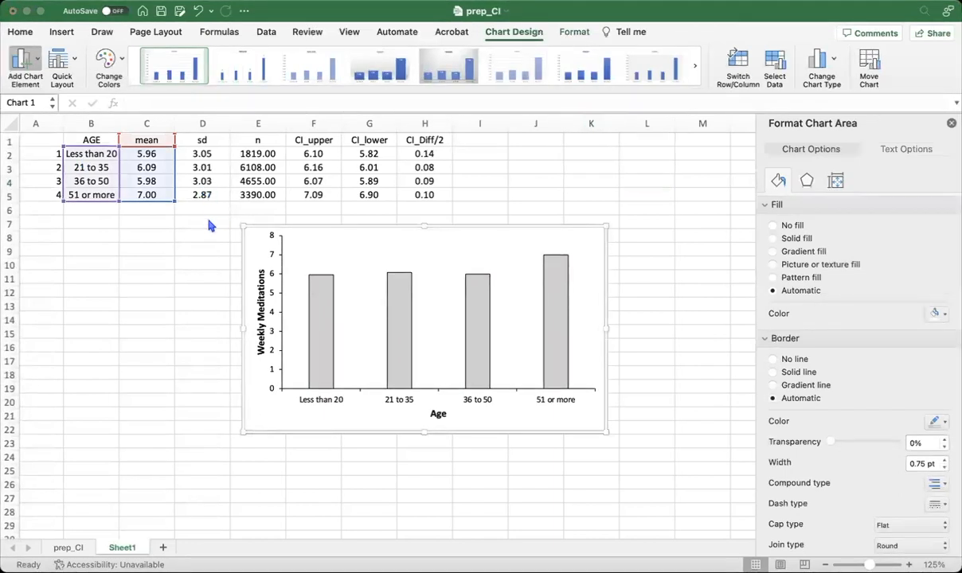
mouse_move(232, 250)
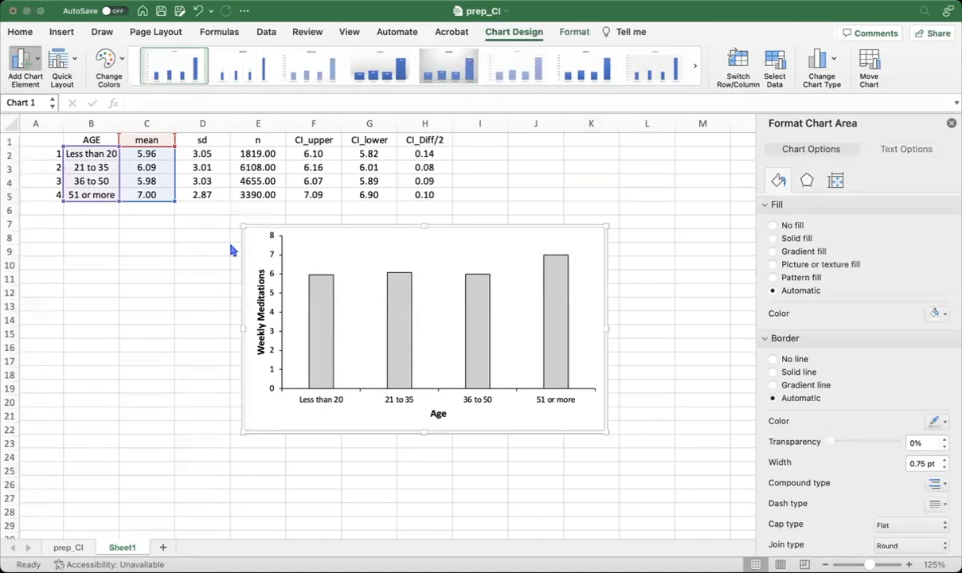
mouse_move(230, 277)
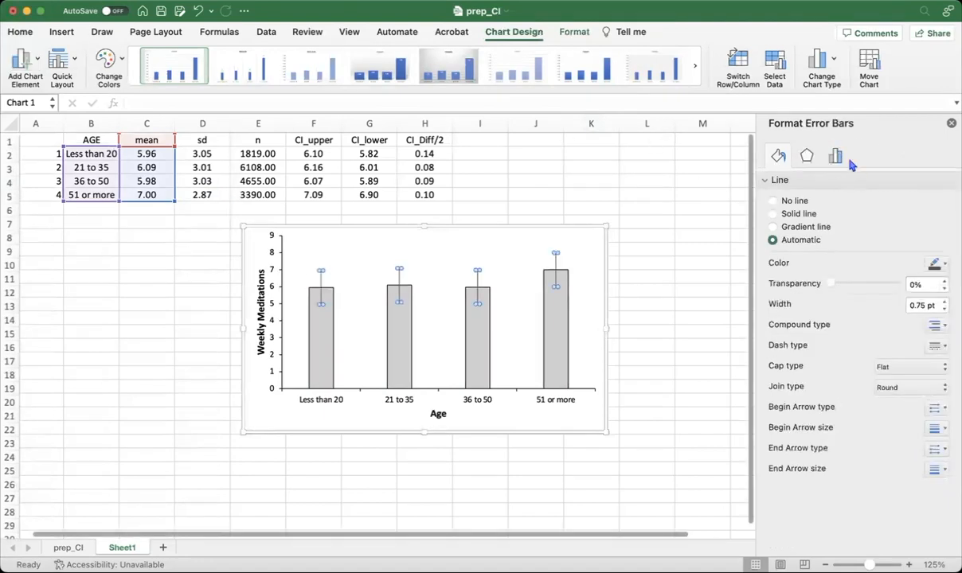
- Switch the vertical error bars' error amount to Custom
left_click(834, 155)
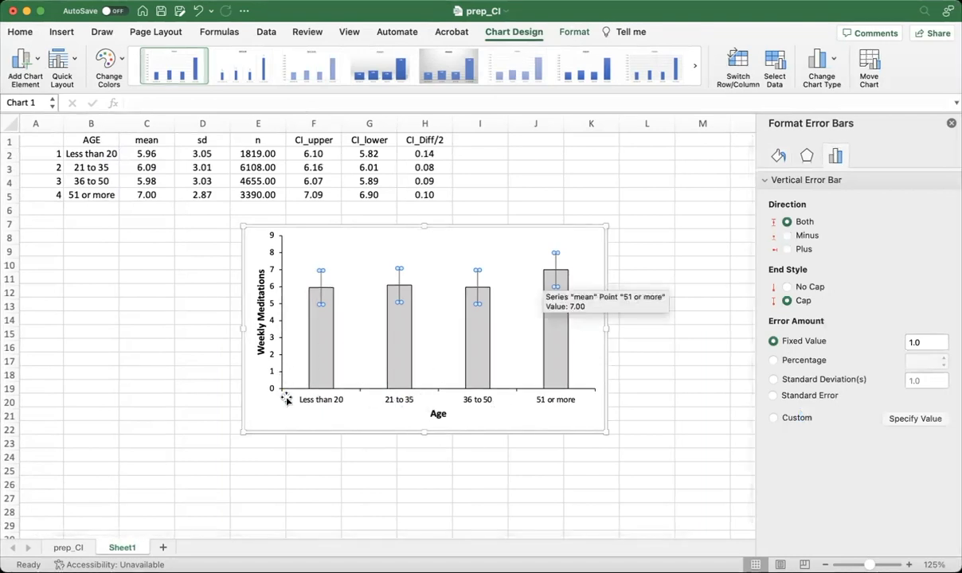
mouse_move(321, 410)
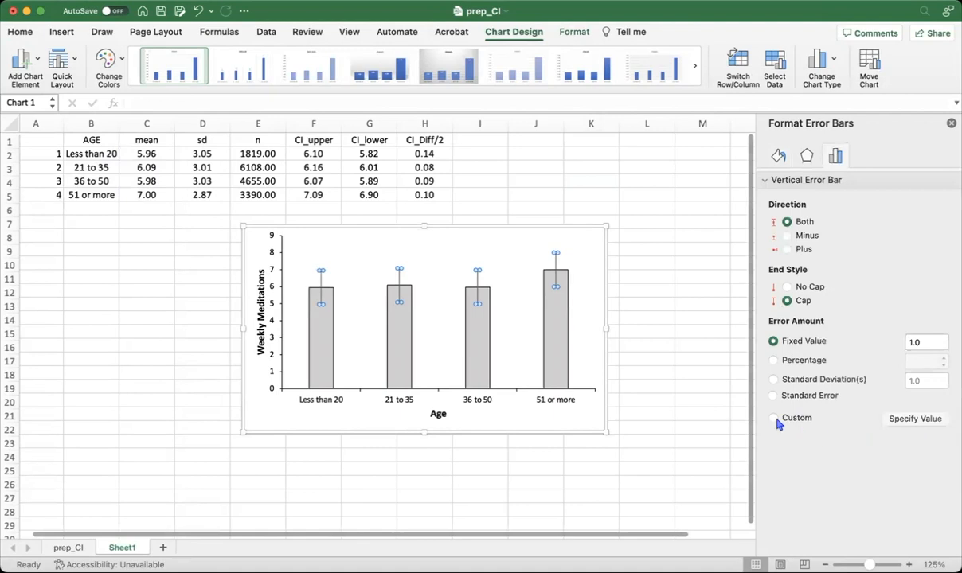
left_click(772, 418)
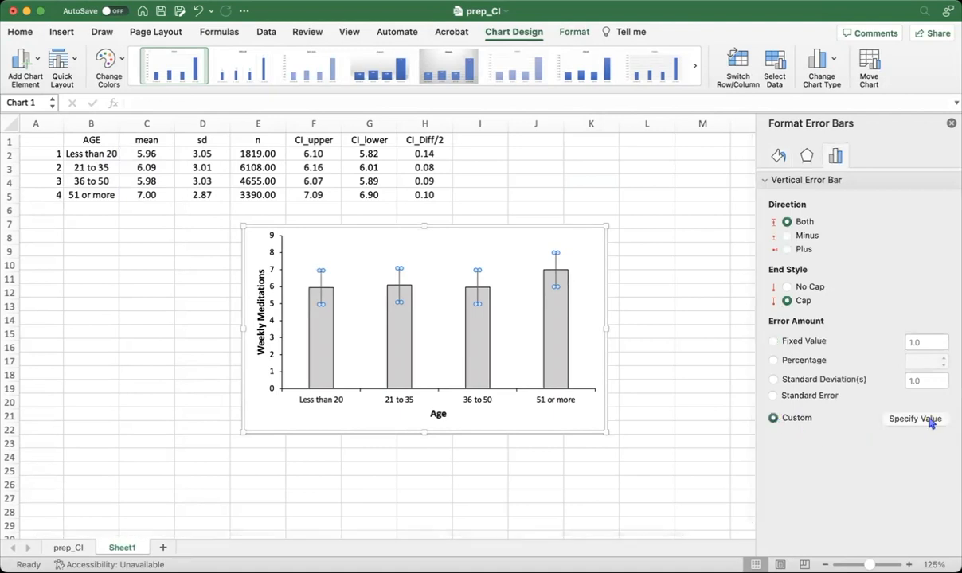
mouse_move(932, 420)
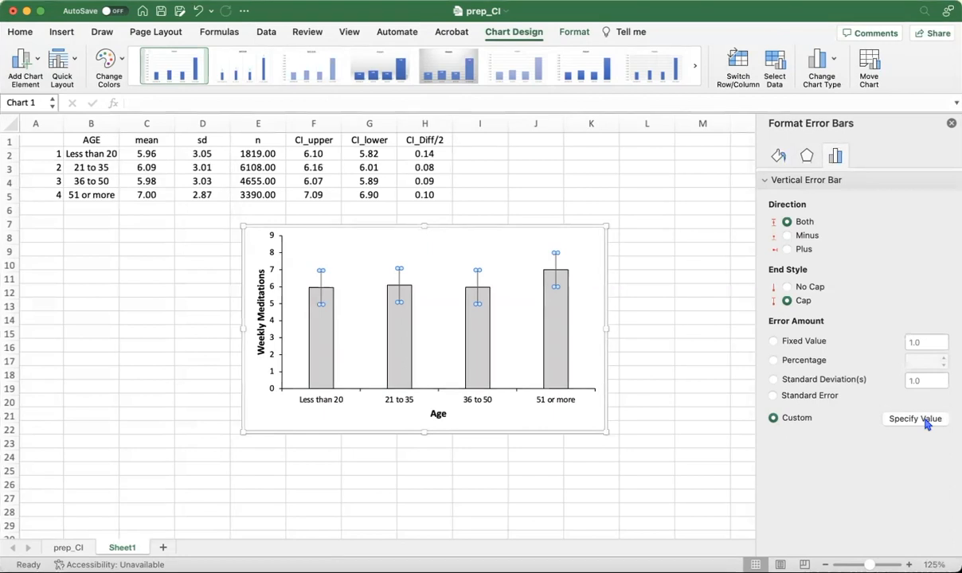
- Set positive and negative error values to the CI_Diff/2 cells H2:H5
left_click(915, 418)
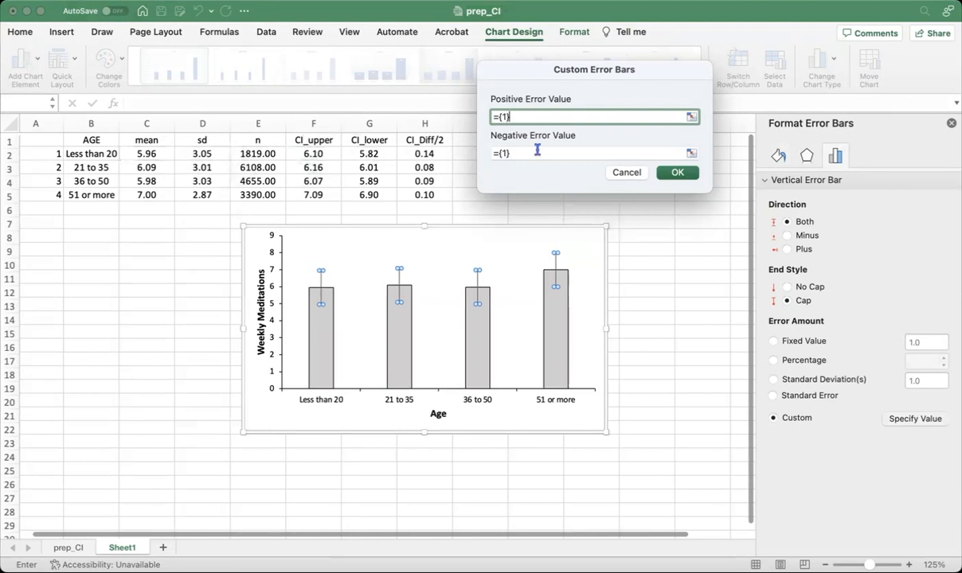
left_click(369, 152)
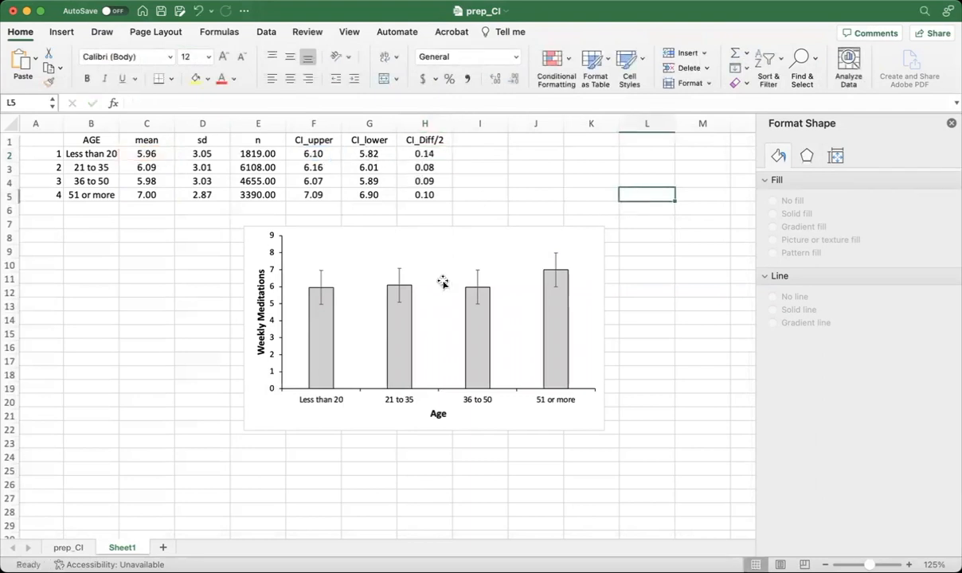
left_click(321, 271)
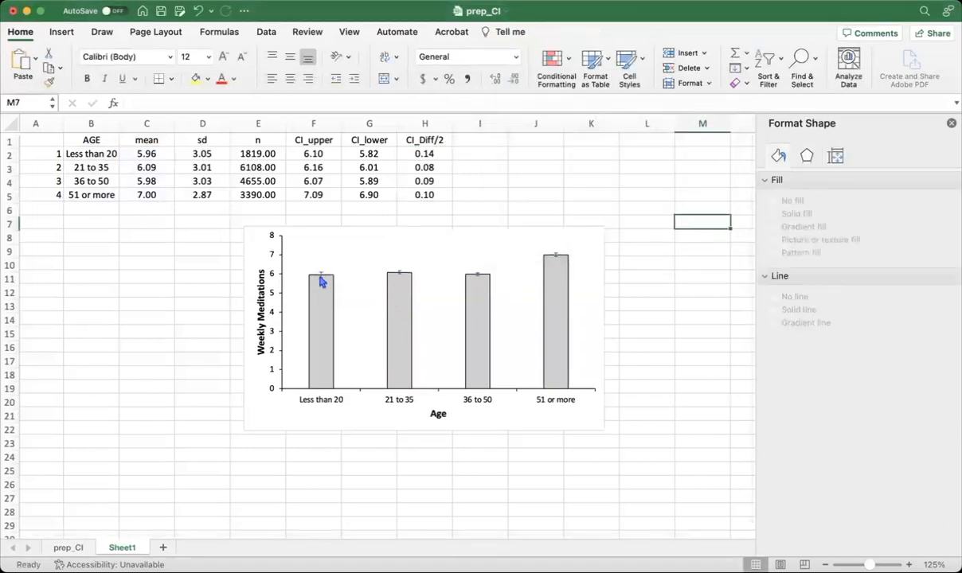
left_click(321, 276)
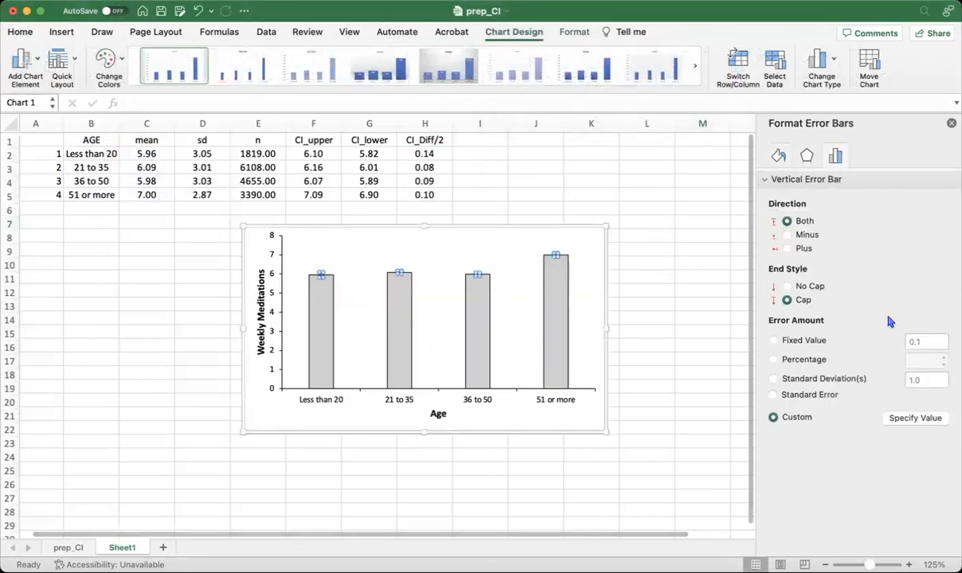
left_click(778, 155)
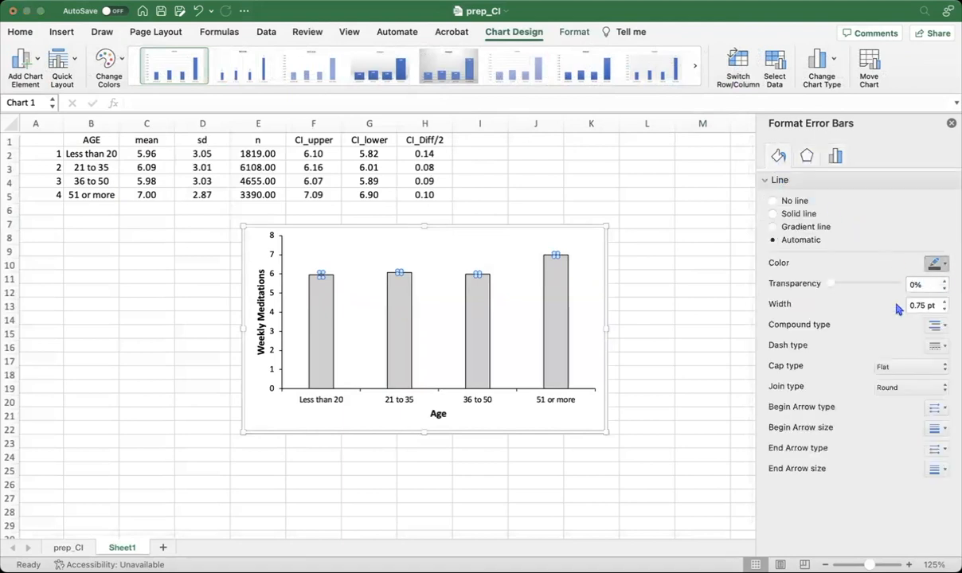
left_click(772, 214)
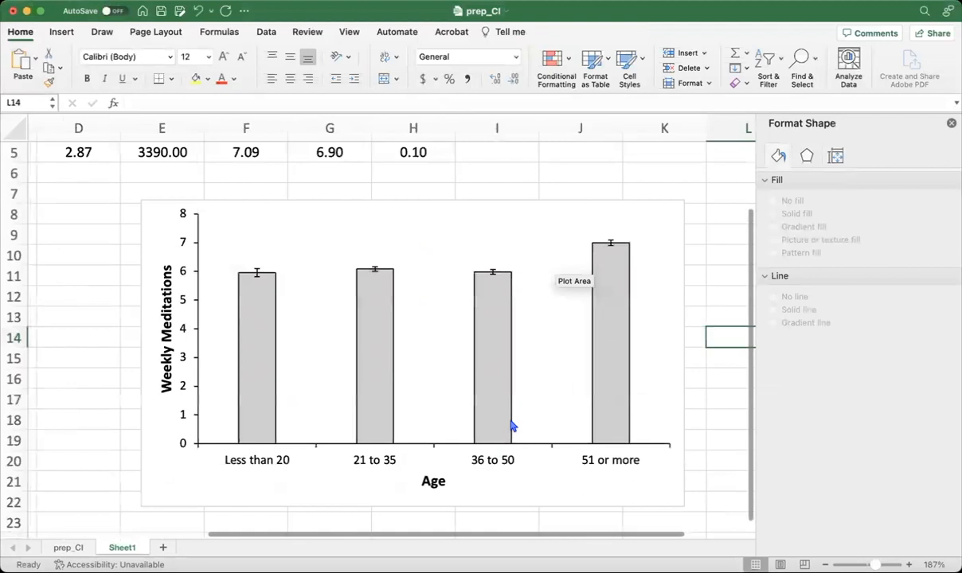
scroll("down", 3)
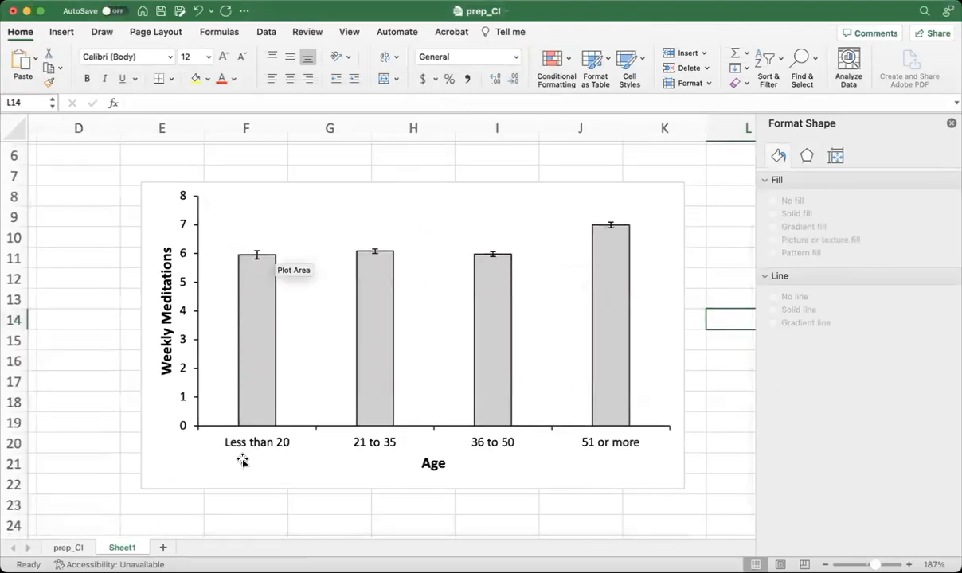
mouse_move(275, 445)
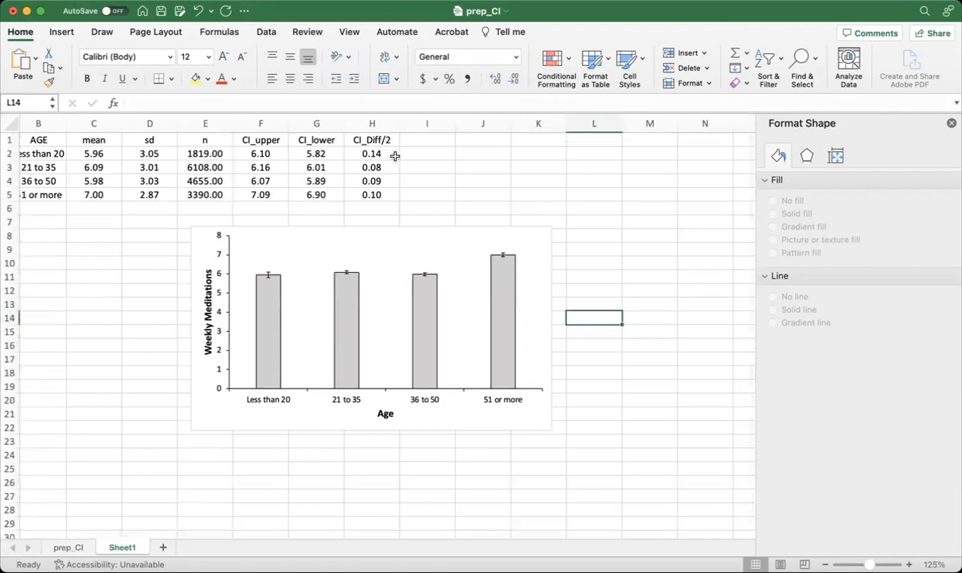
mouse_move(275, 311)
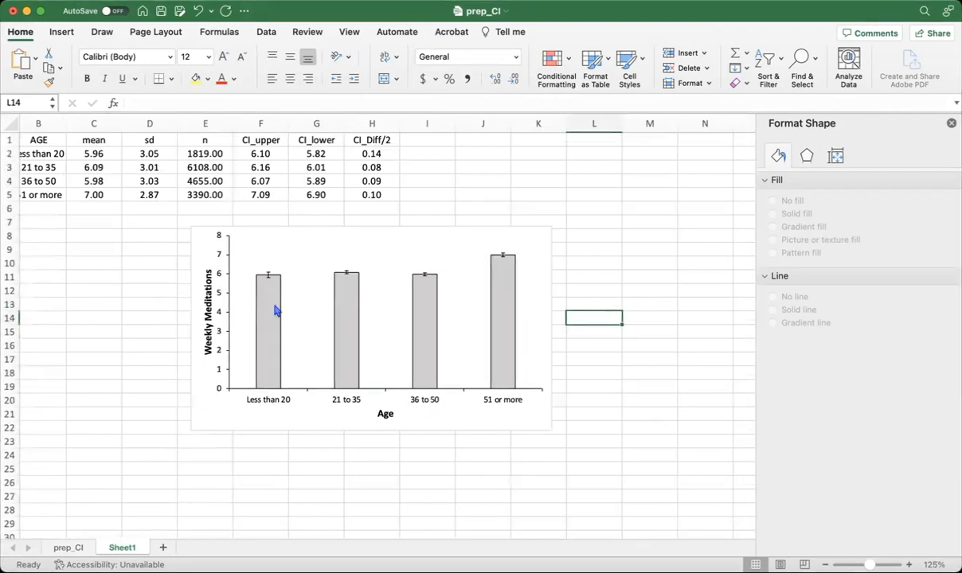